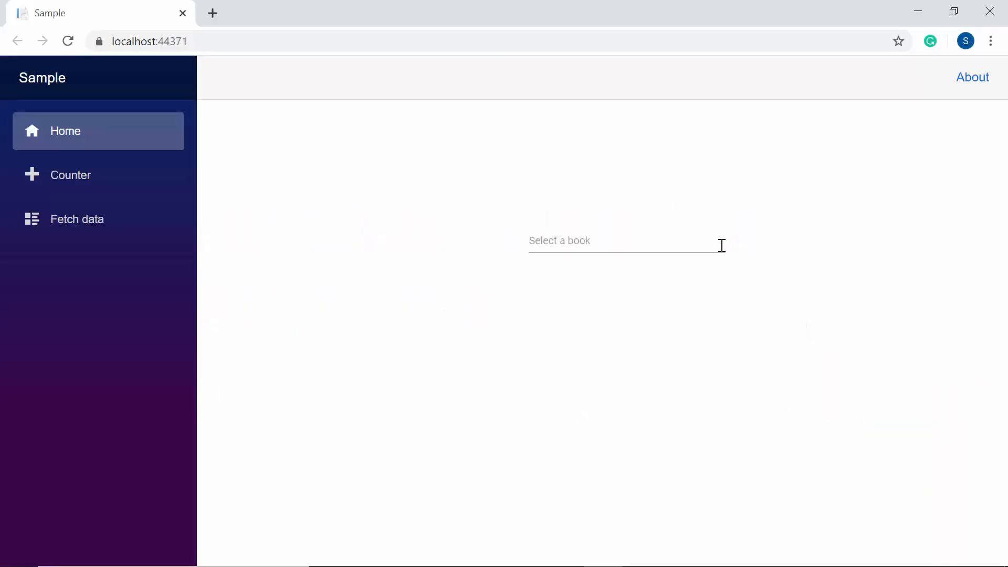
# Step: Type C in the 'Select a book' box to get Circle of Reason, David Copperfield and Power Politics
pyautogui.click(624, 241)
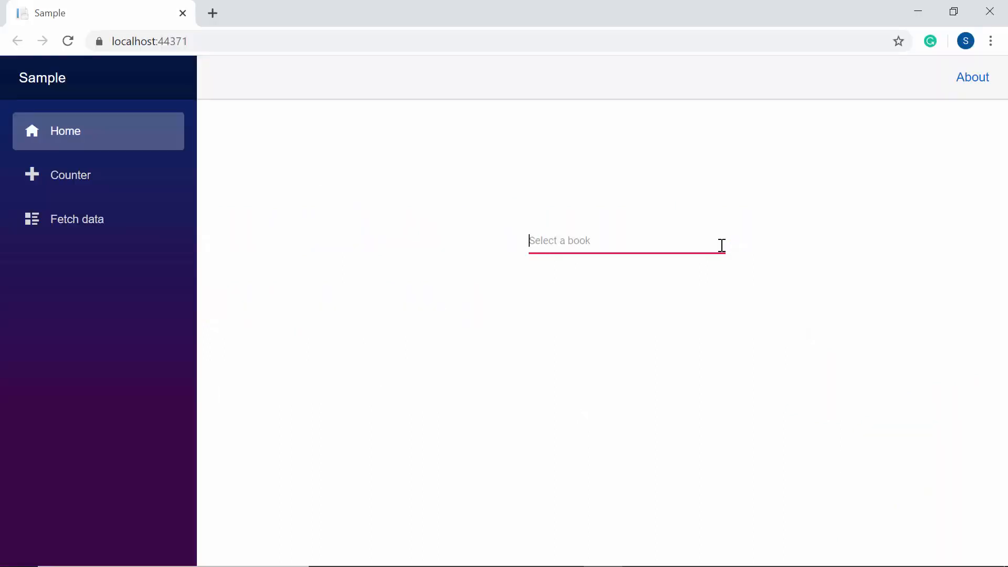
pyautogui.write('C')
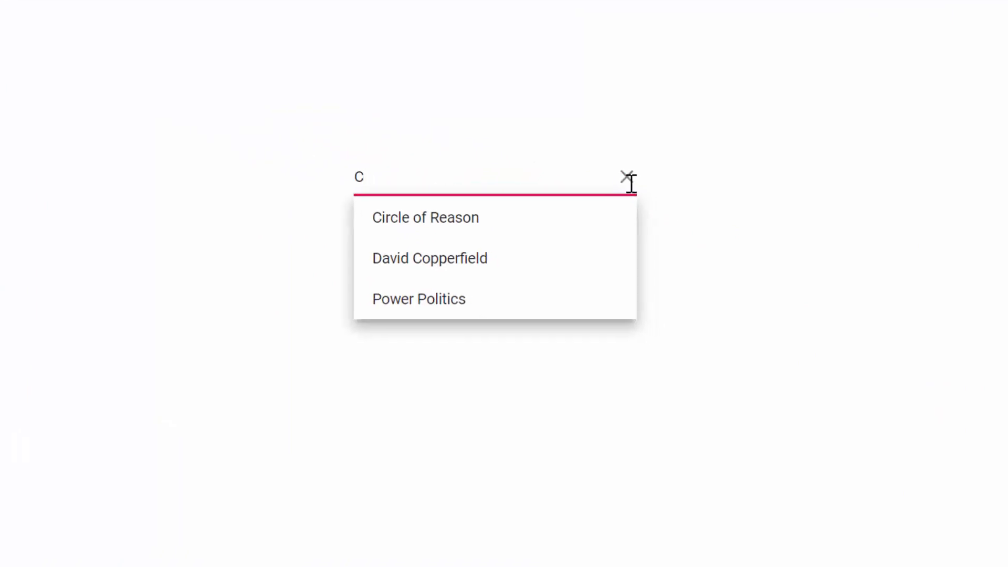
pyautogui.click(425, 218)
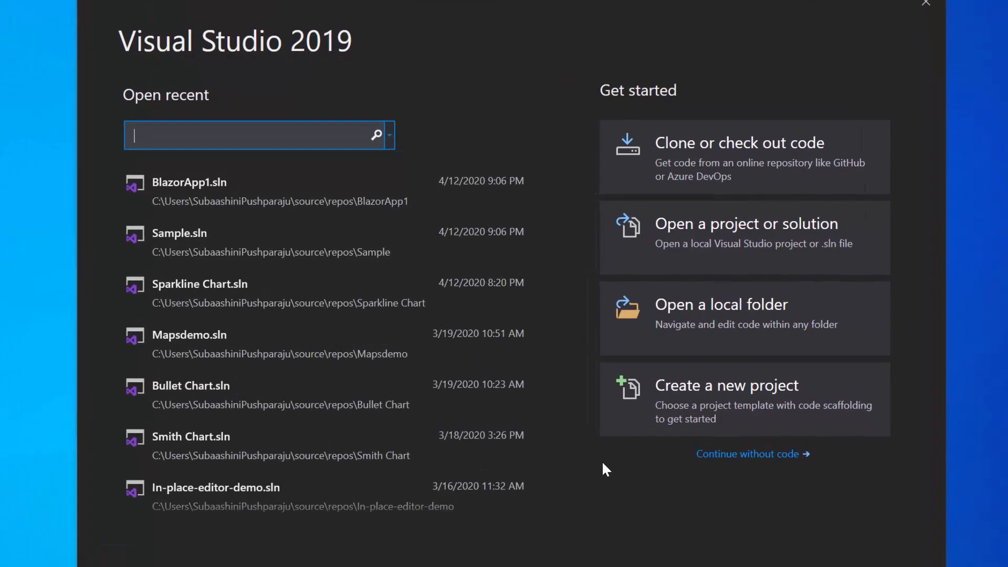
pyautogui.moveTo(616, 424)
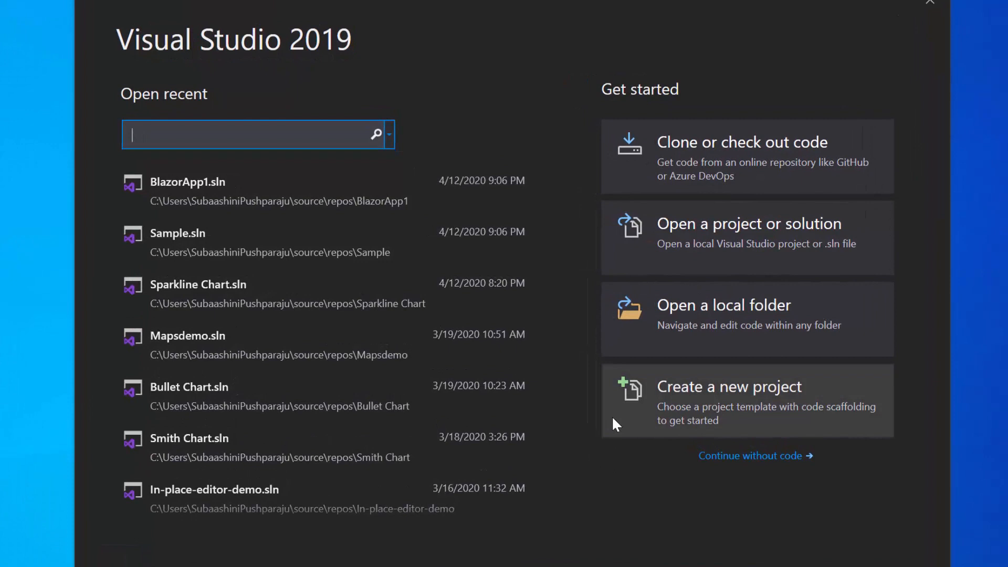
# Step: Start a new project from the Blazor App template
pyautogui.click(730, 386)
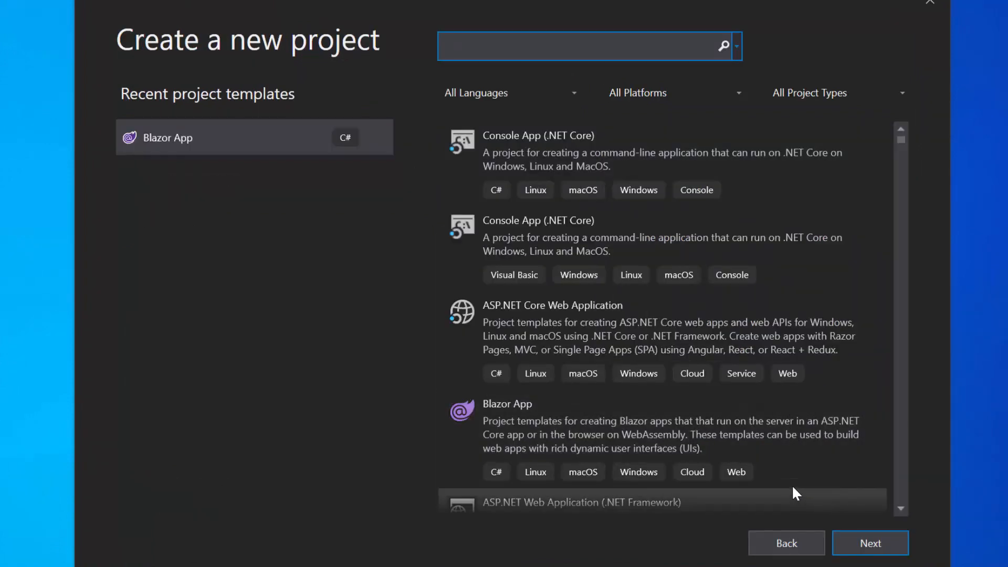
pyautogui.click(643, 435)
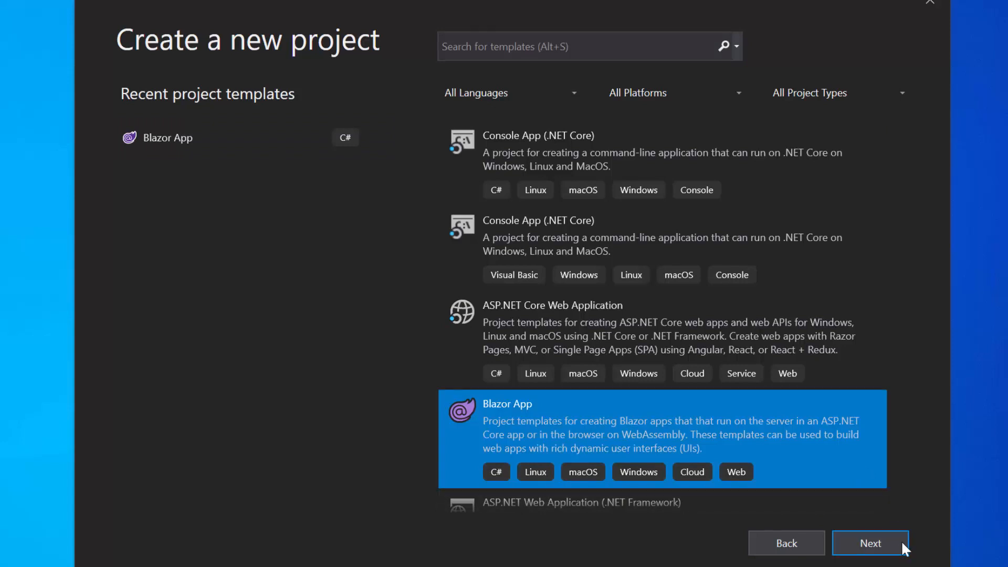
pyautogui.click(870, 544)
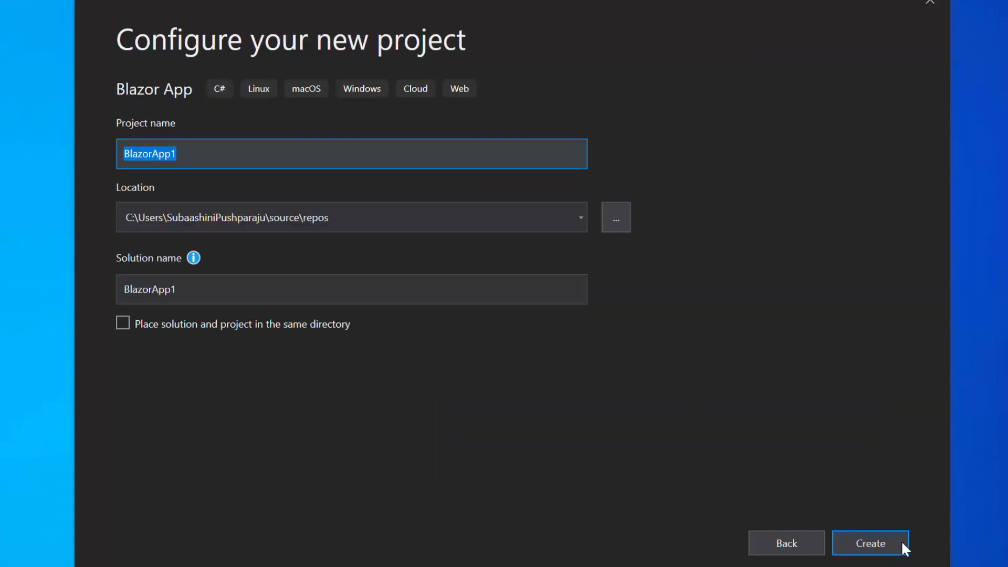
# Step: Name the project BlazorExample and create it as a Blazor Server App
pyautogui.write('BlazorExample')
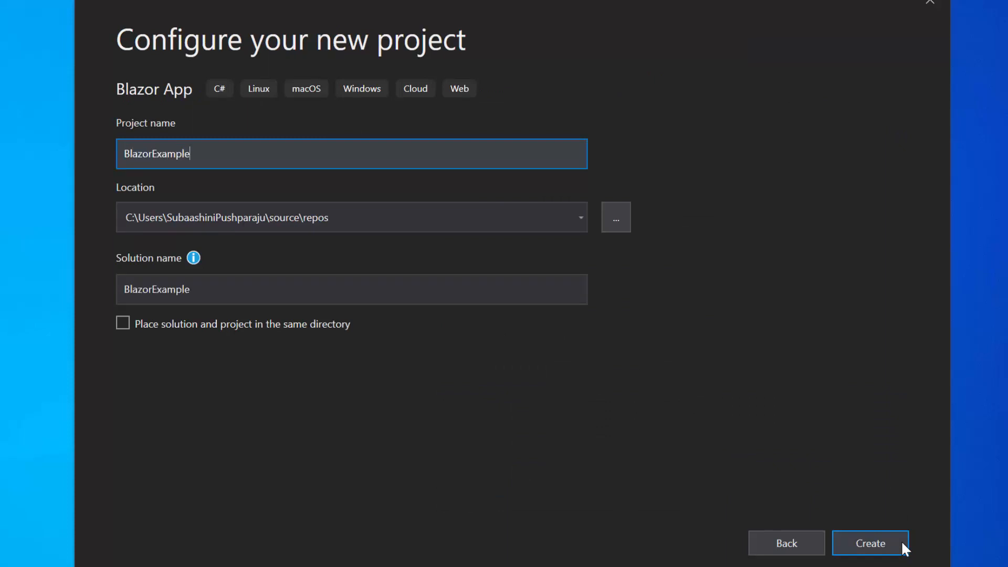
pyautogui.click(871, 543)
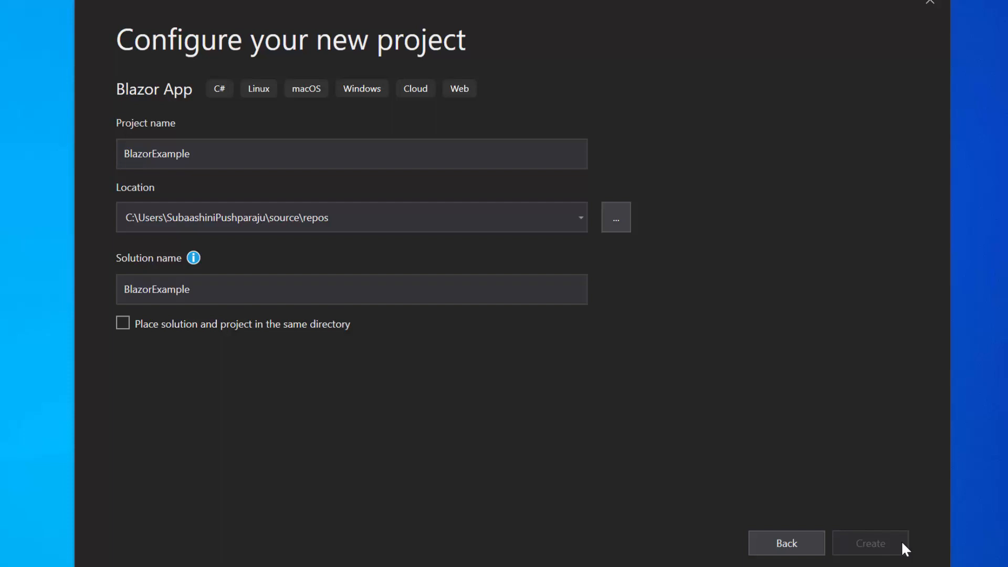
pyautogui.click(870, 542)
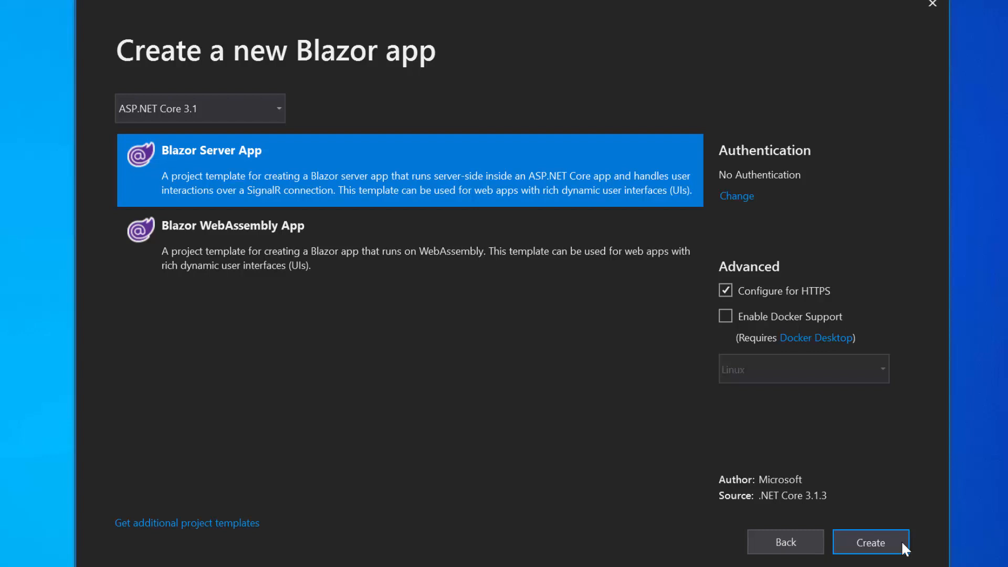
pyautogui.click(871, 542)
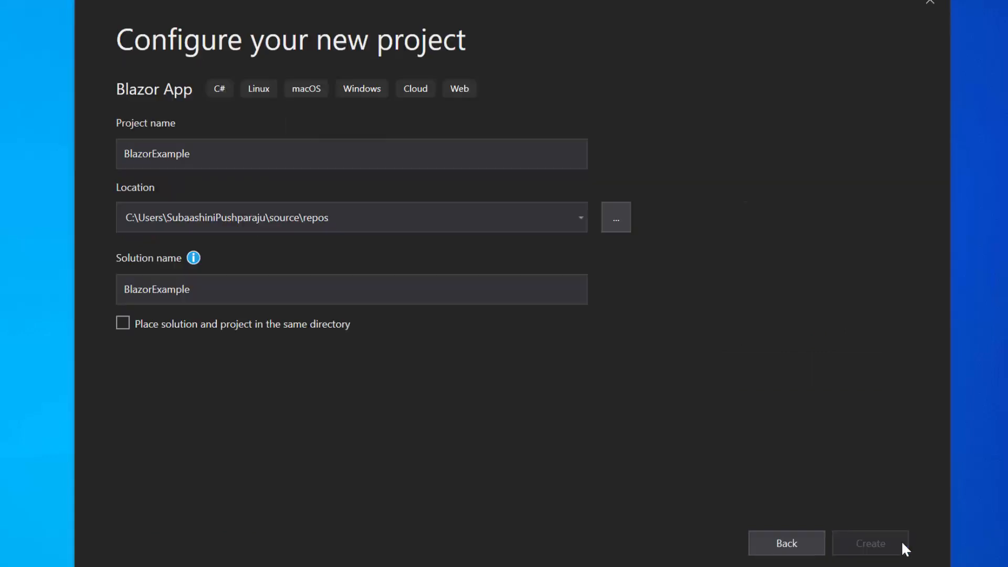
pyautogui.click(870, 544)
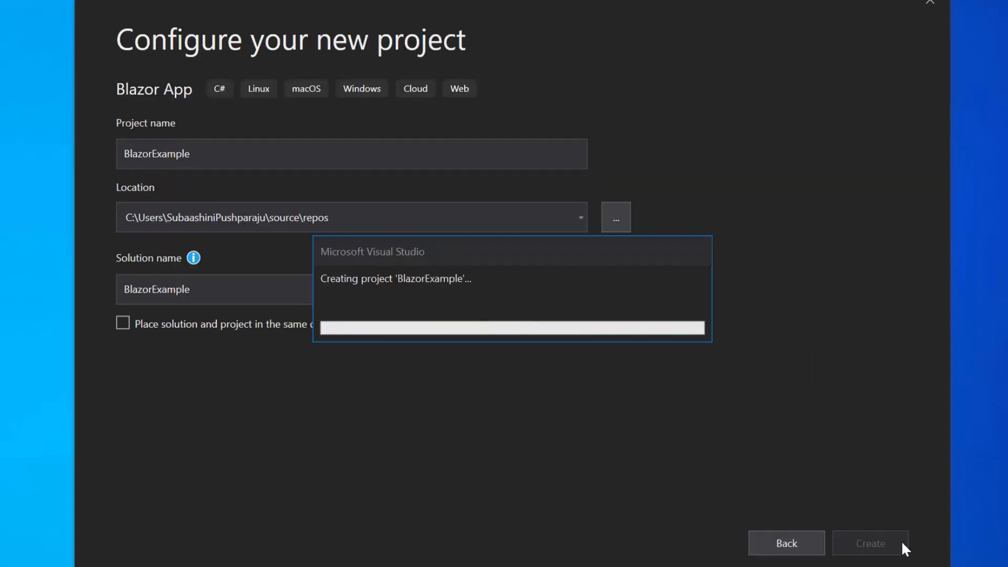
pyautogui.click(870, 544)
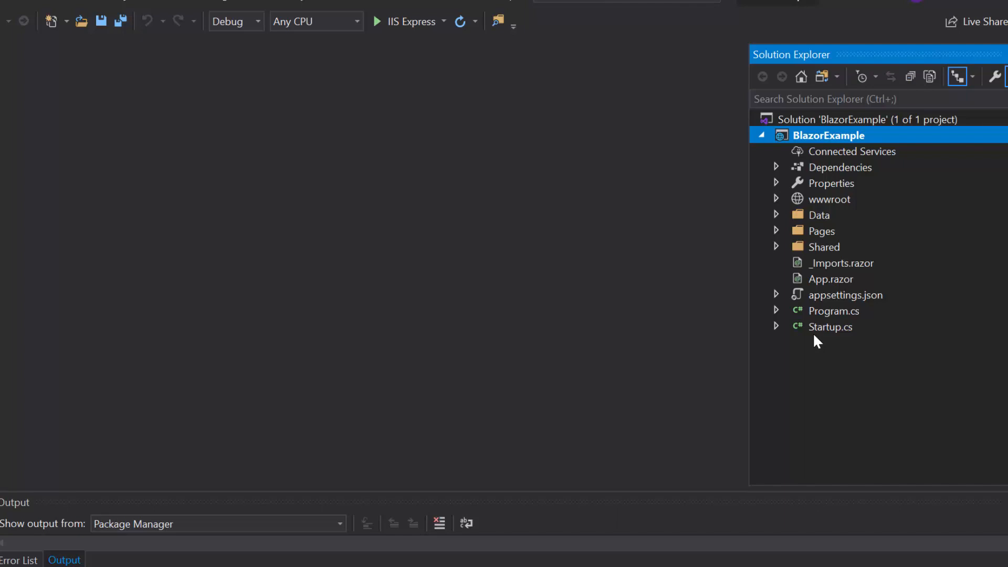
pyautogui.moveTo(888, 217)
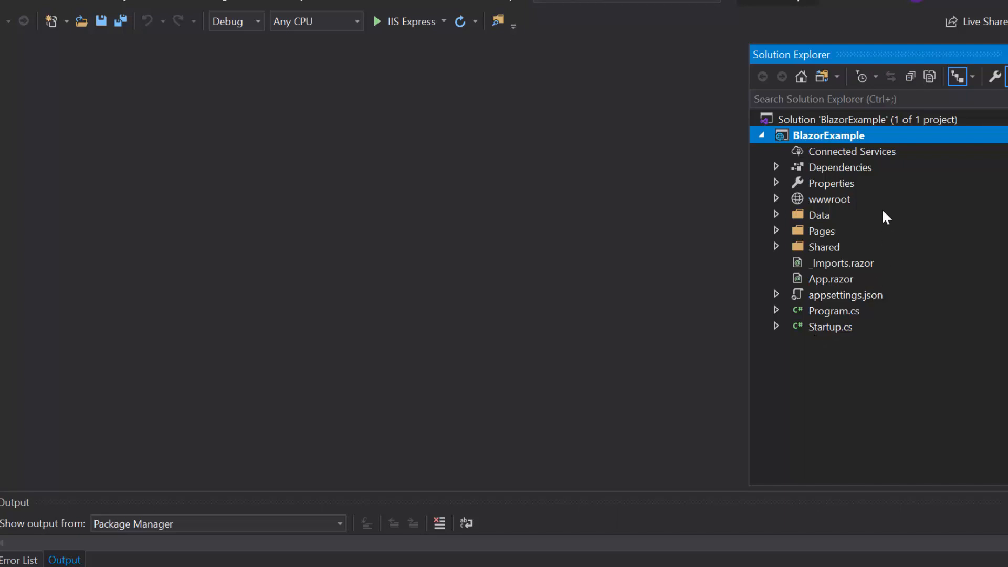
pyautogui.moveTo(907, 140)
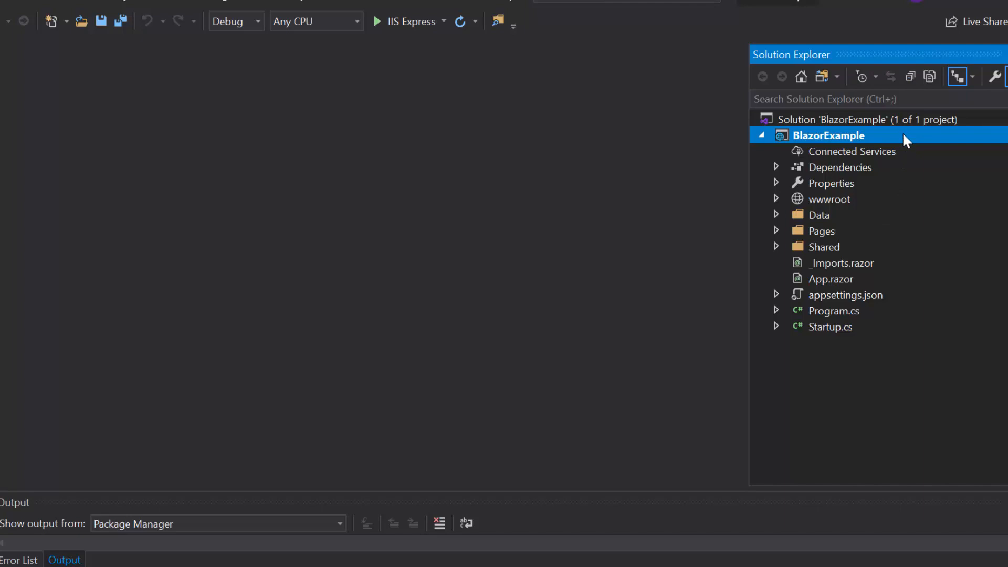
# Step: Search for Syncfusion.Blazor in BlazorExample's NuGet package manager
pyautogui.rightClick(830, 135)
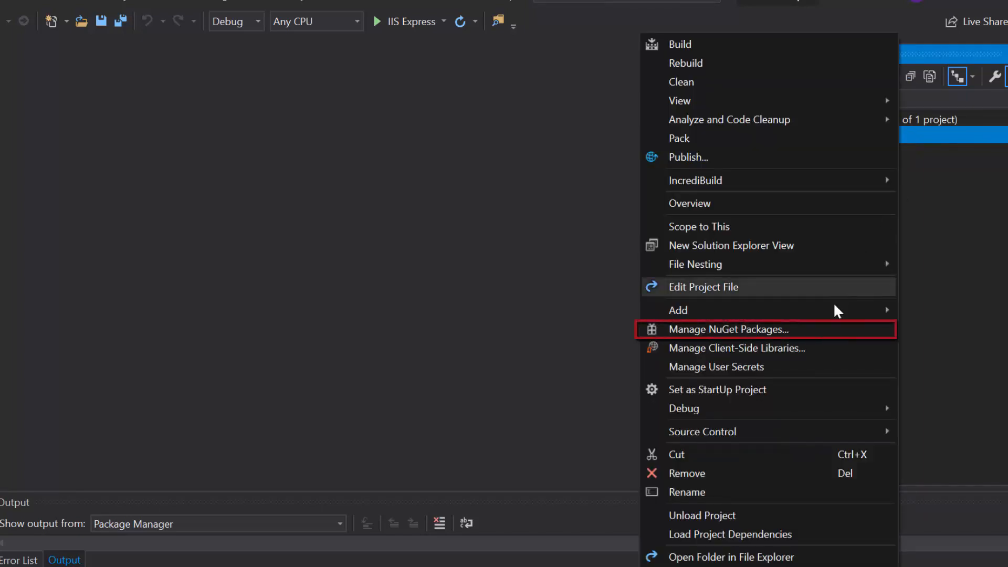
pyautogui.moveTo(832, 332)
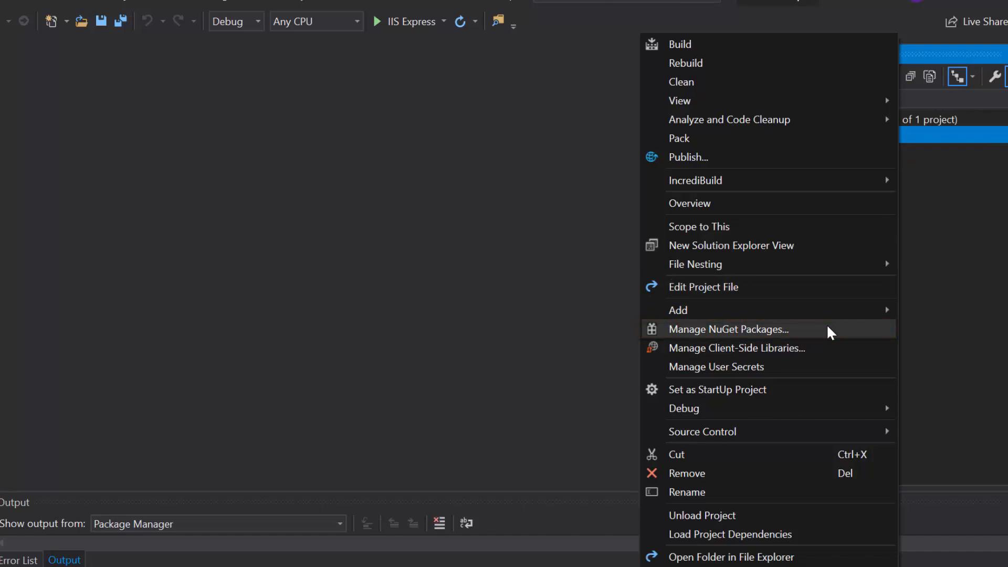
pyautogui.click(727, 330)
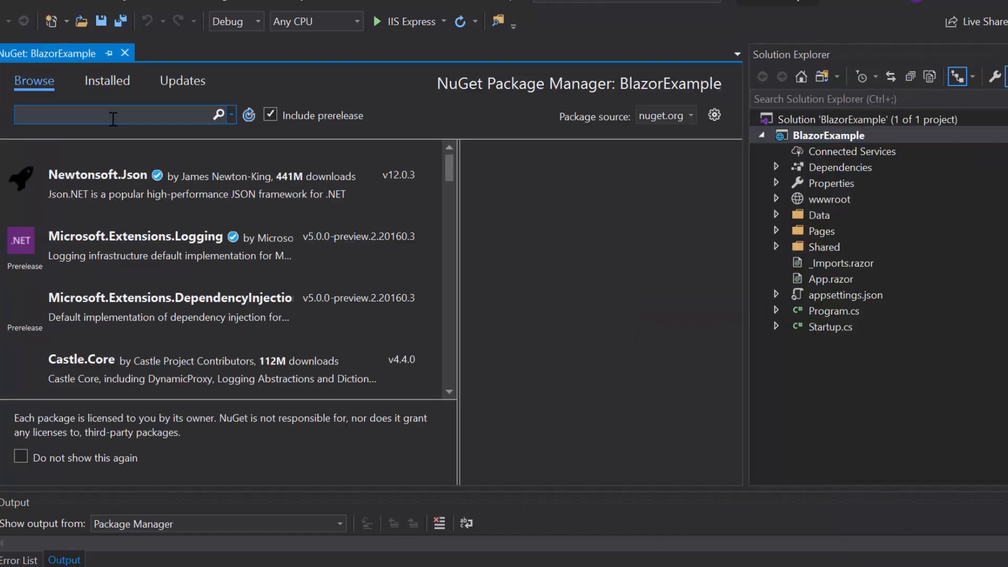
pyautogui.write('Syncfusion.Bla')
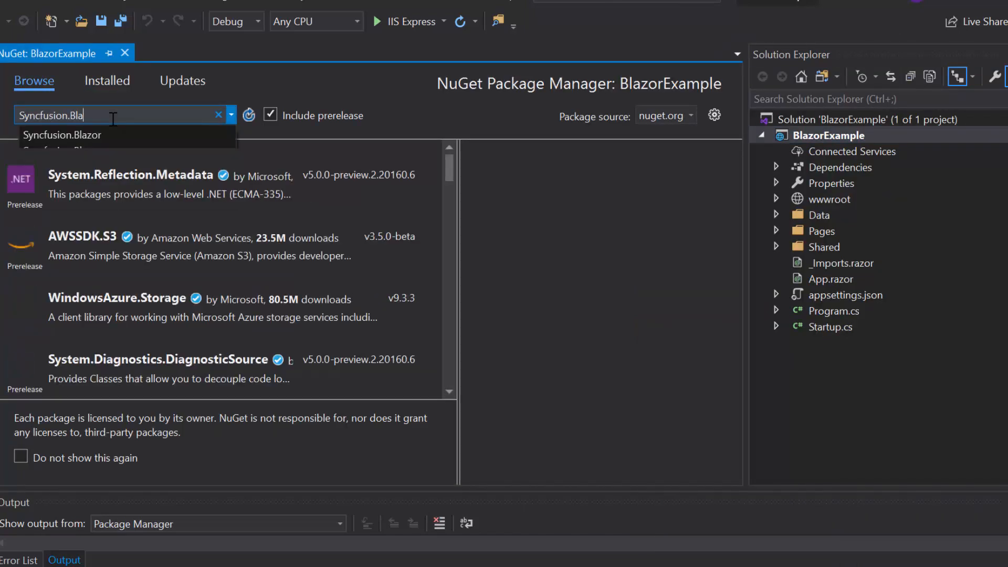
pyautogui.click(63, 135)
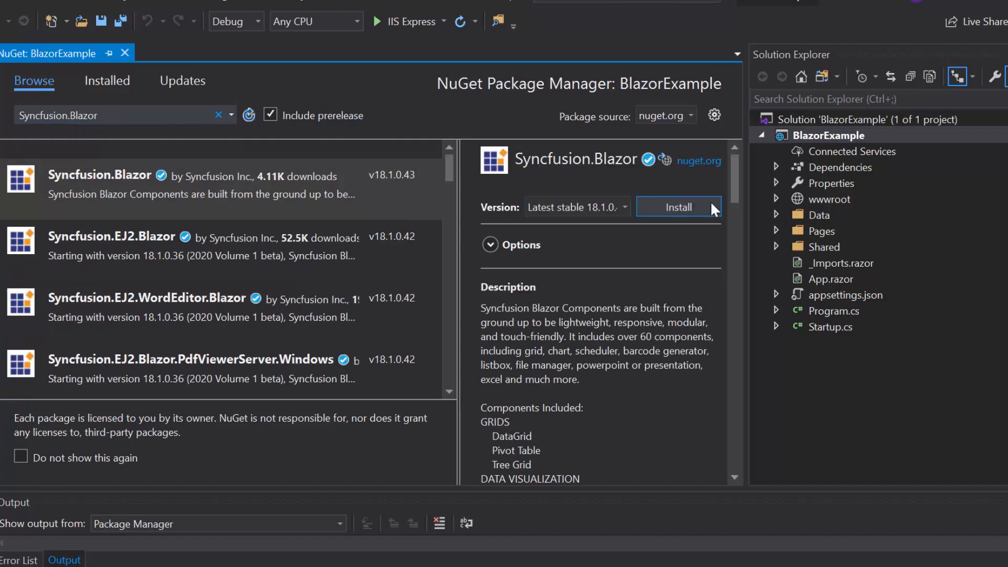
# Step: Install Syncfusion.Blazor 18.1.0.43, accepting the changes and license, then close NuGet
pyautogui.click(677, 207)
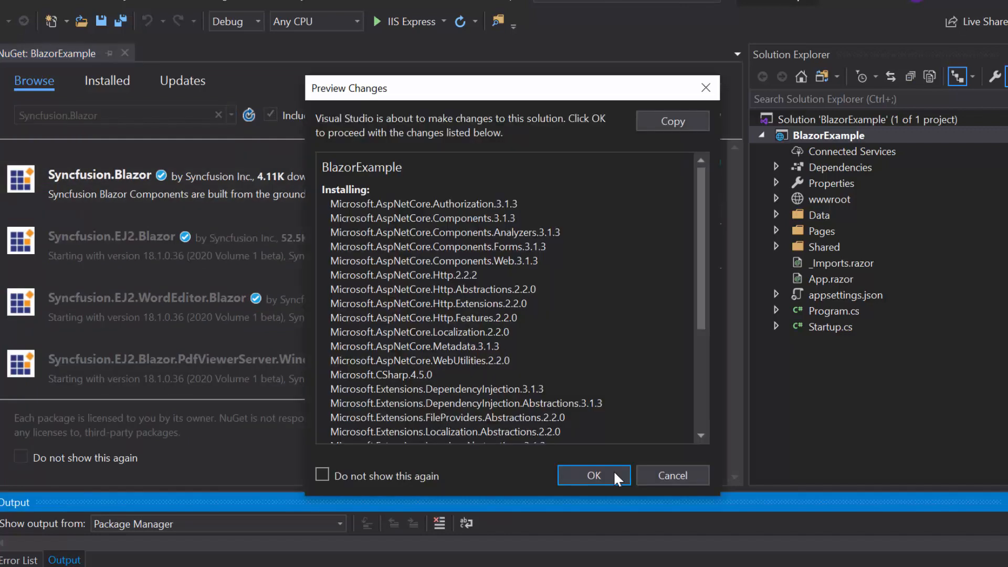
pyautogui.click(594, 476)
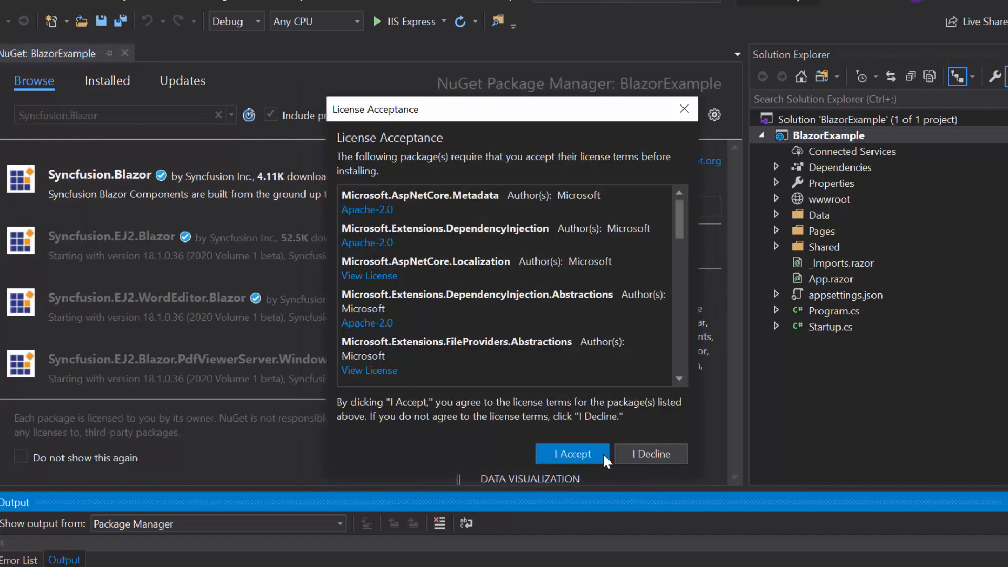
pyautogui.click(572, 454)
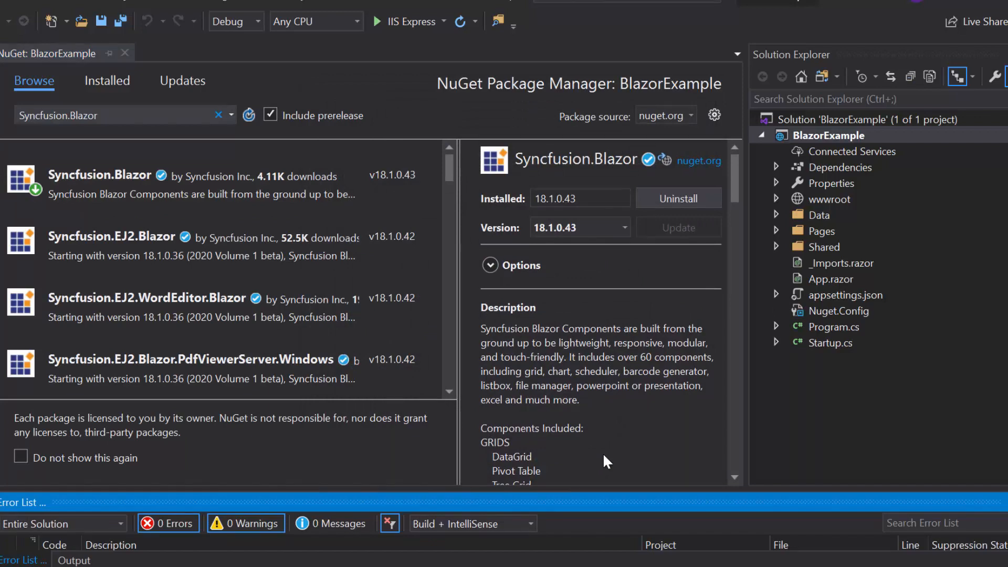
pyautogui.click(126, 52)
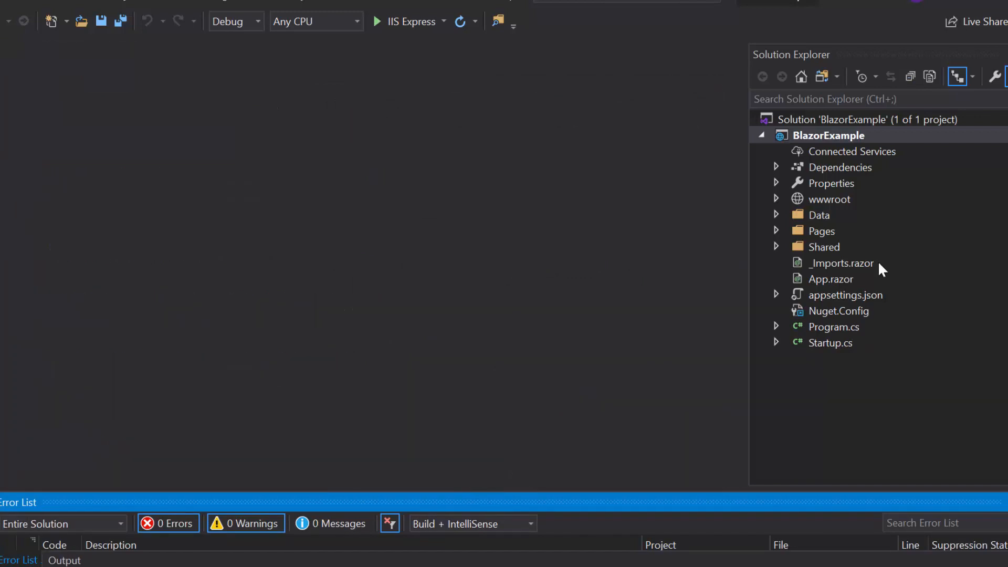
pyautogui.doubleClick(840, 263)
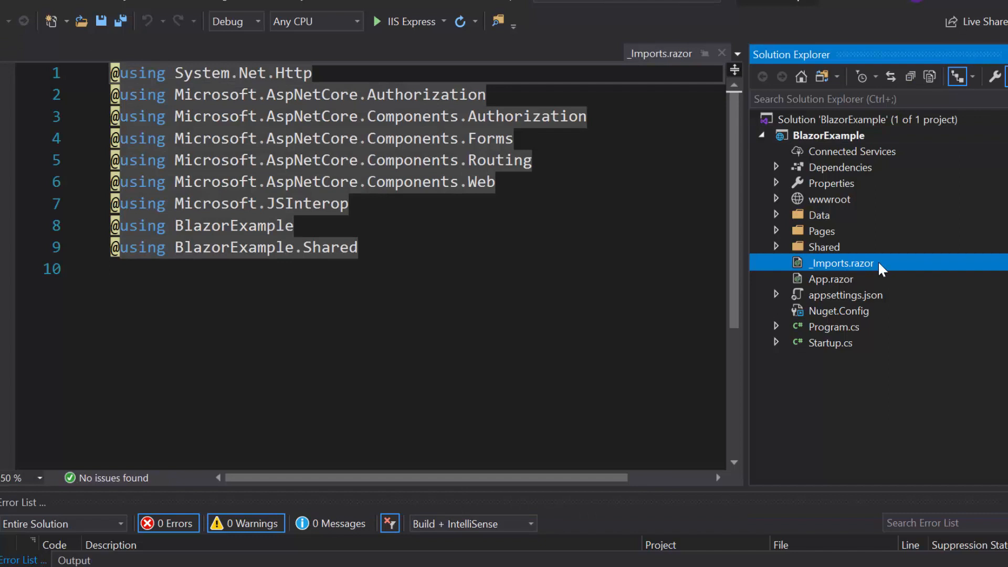
pyautogui.write('@using Syn')
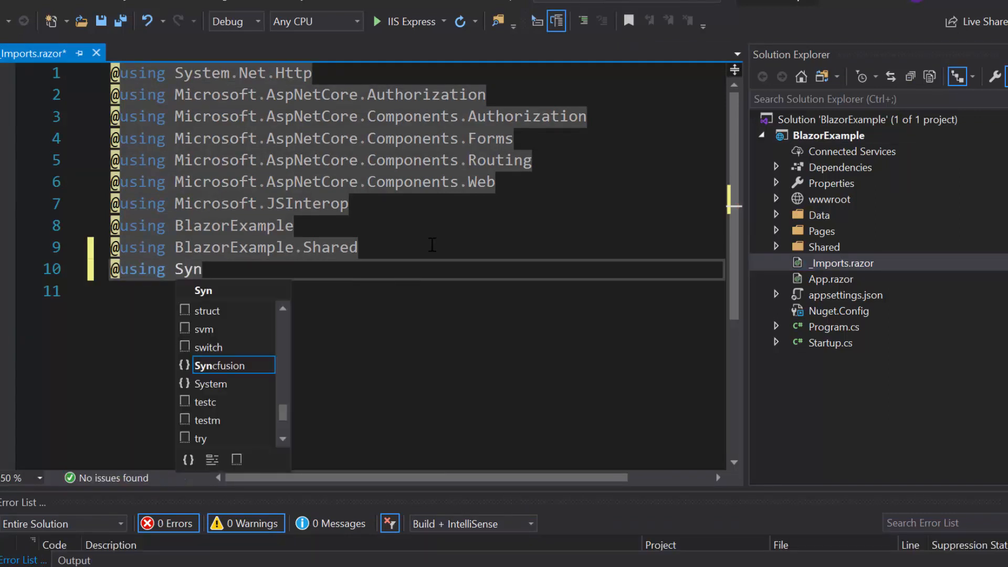
pyautogui.write('cfusion.Blazor.DropDowns')
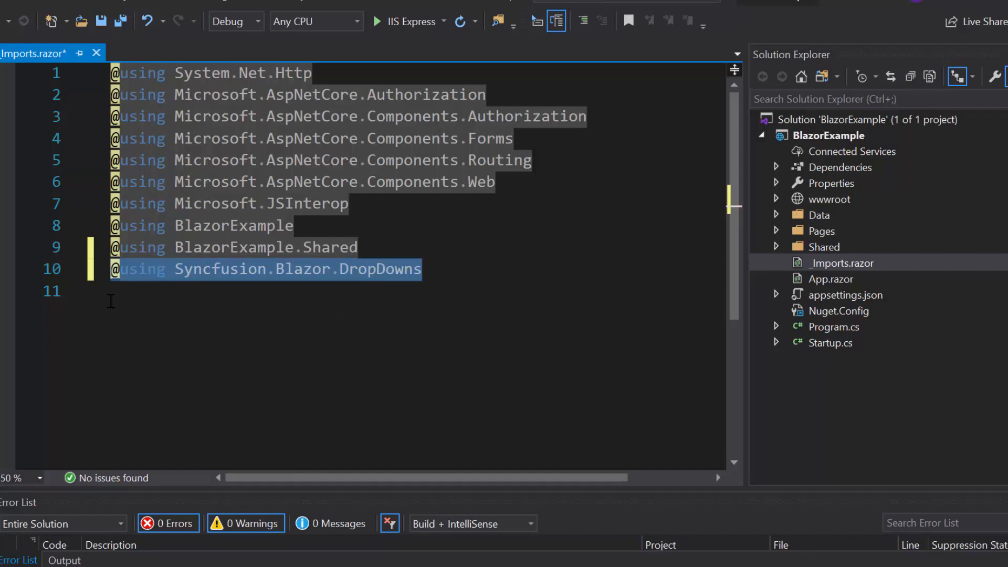
pyautogui.click(822, 231)
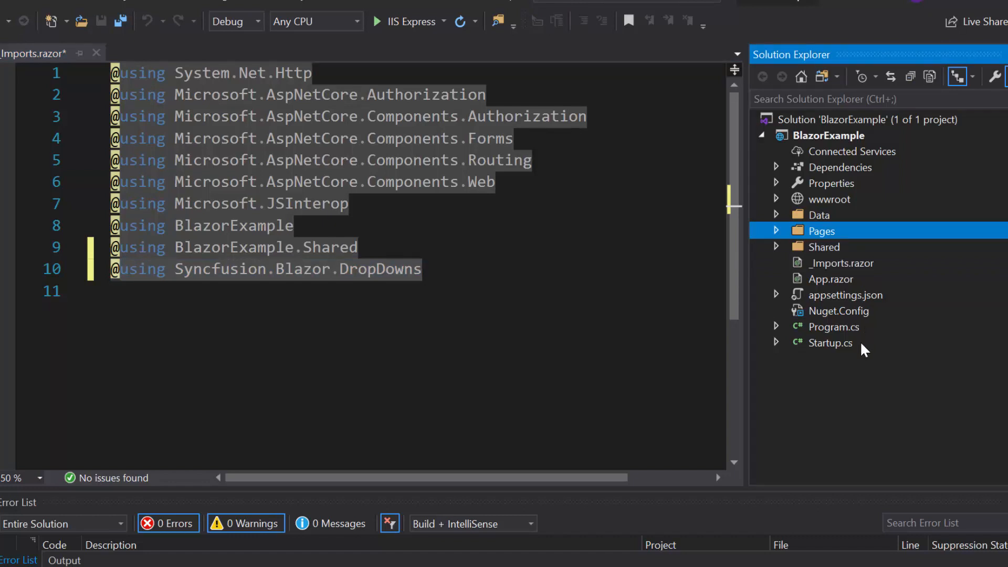
# Step: Add 'using Syncfusion.Blazor;' to the top of Startup.cs
pyautogui.click(831, 343)
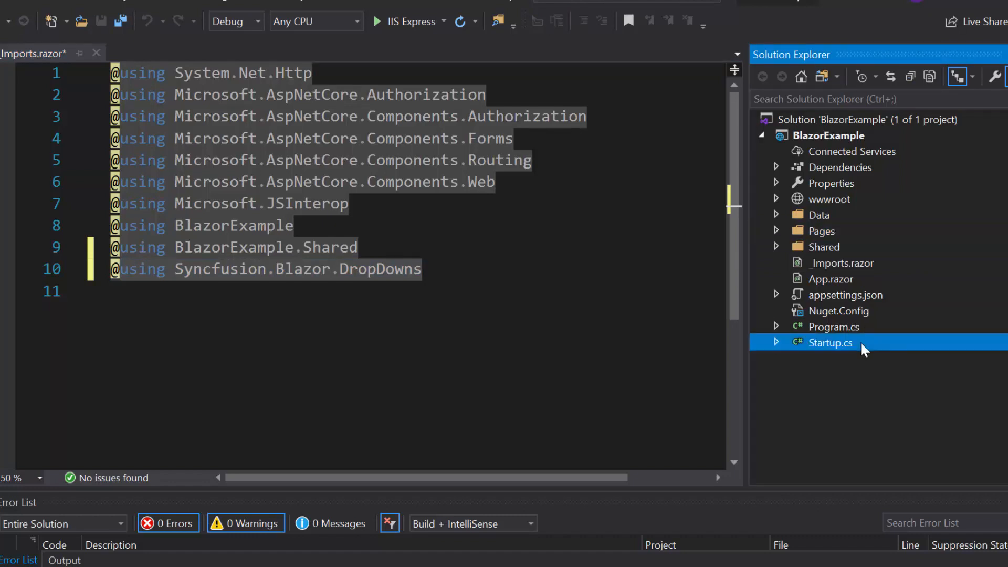
pyautogui.write('usi')
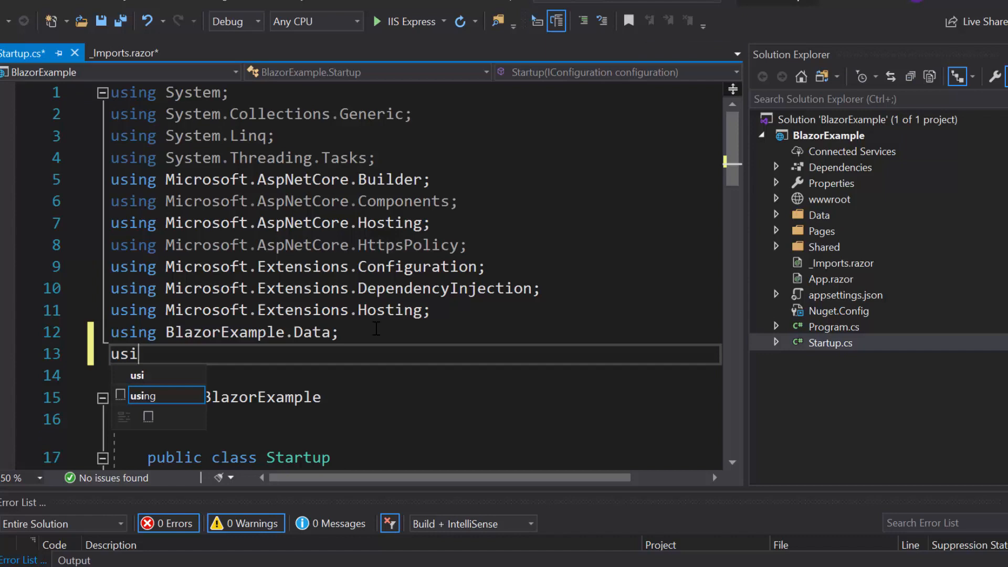
pyautogui.write('ng Syncfusion.Blazor;')
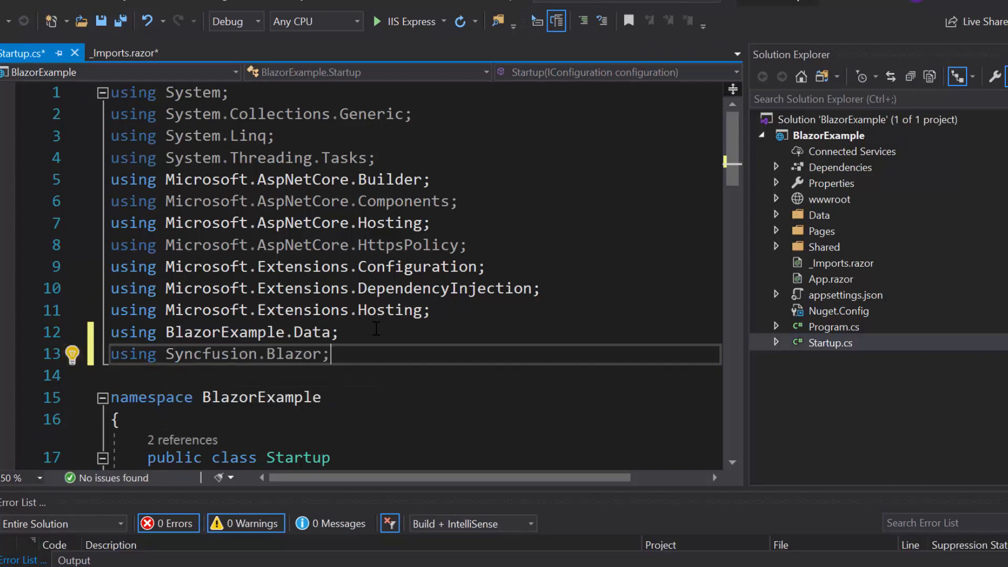
# Step: Call services.AddSyncfusionBlazor() in ConfigureServices and register the Syncfusion license in Configure
pyautogui.scroll(-3)
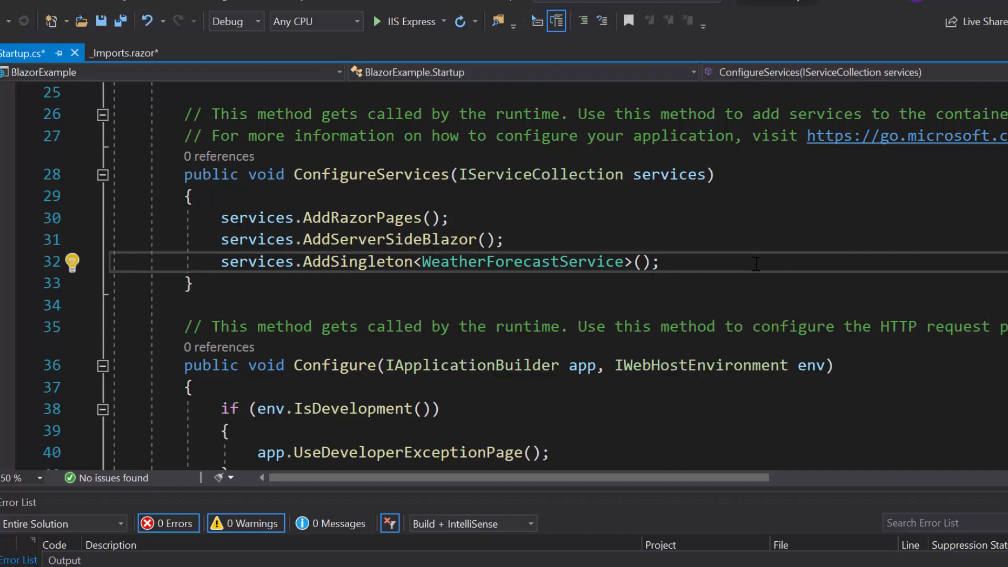
pyautogui.write('services.AddSyn')
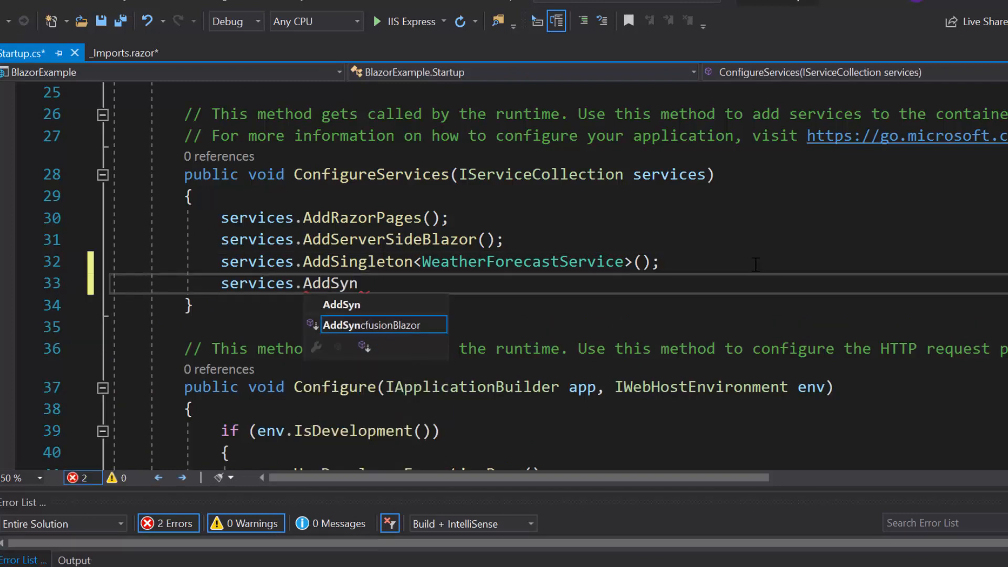
pyautogui.press('tab')
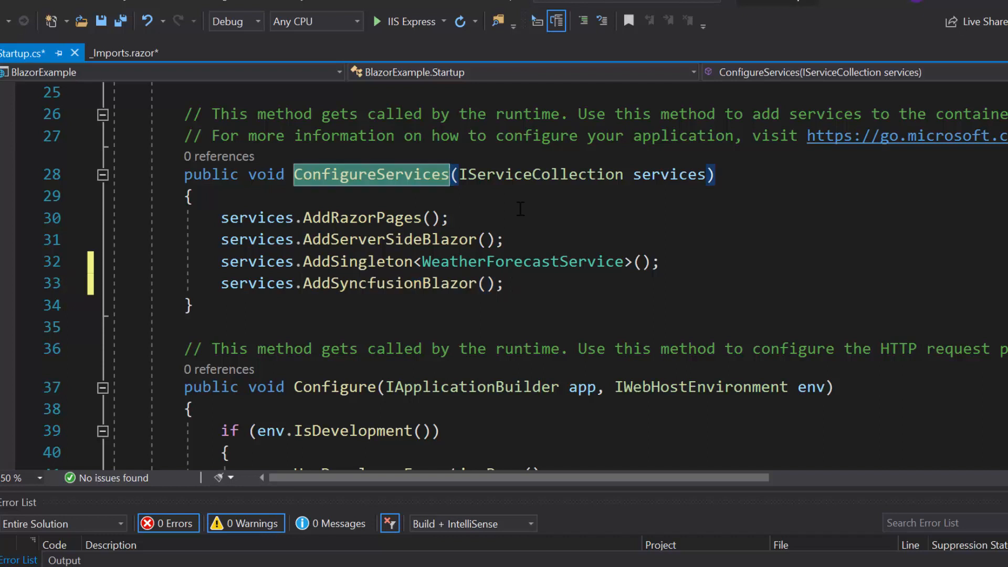
pyautogui.scroll(-3)
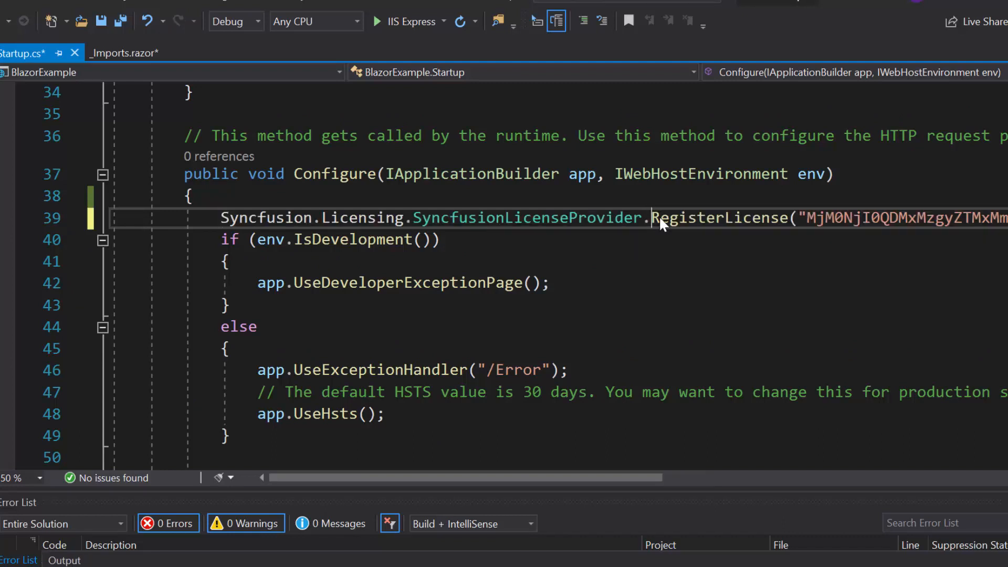
pyautogui.doubleClick(719, 217)
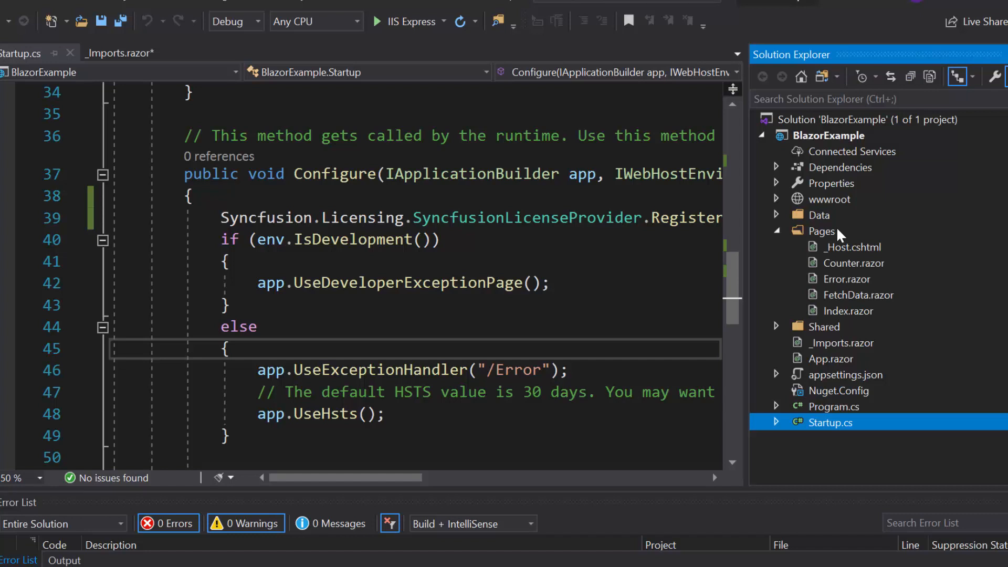
pyautogui.moveTo(847, 251)
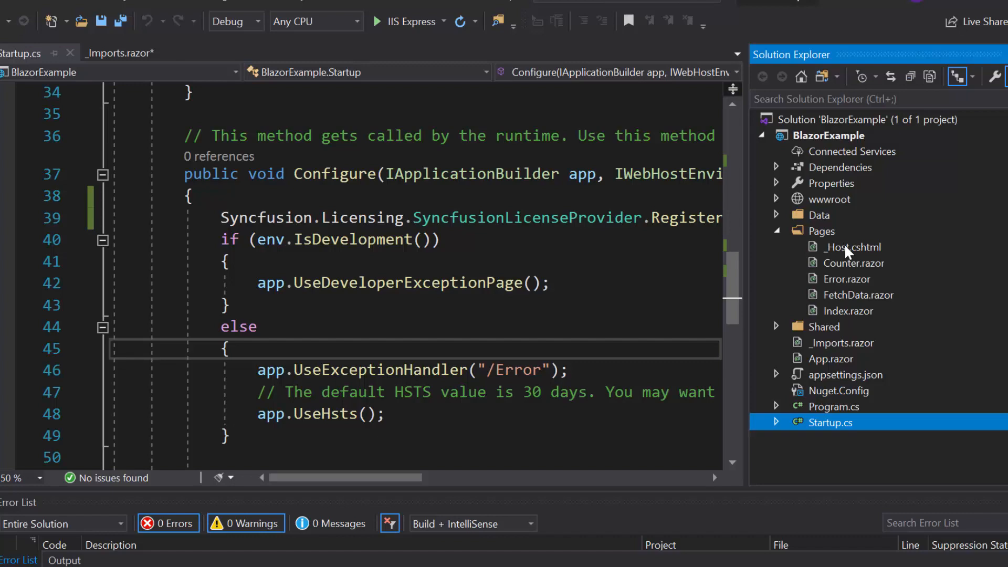
# Step: Link _content/Syncfusion.Blazor/styles/material.css inside the head of _Host.cshtml
pyautogui.doubleClick(852, 247)
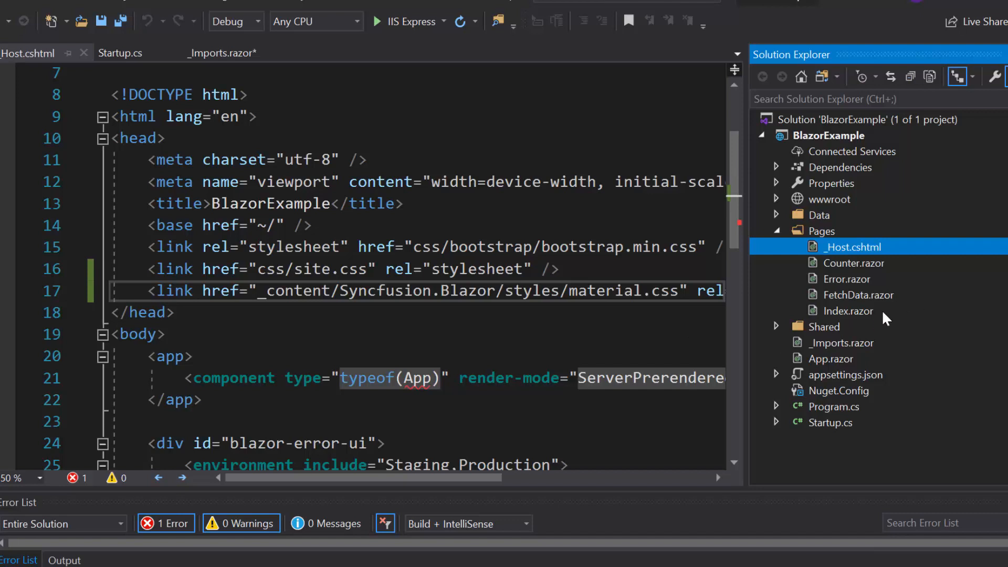
# Step: Replace Index.razor's Hello world with SfAutoComplete plus a GamesData class and Games list
pyautogui.doubleClick(847, 311)
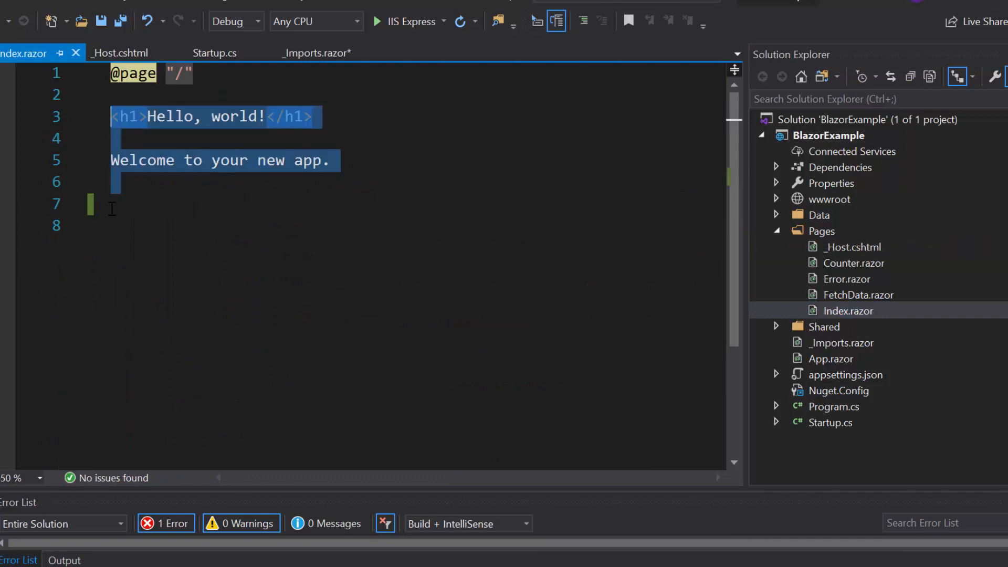
pyautogui.write('SfAu')
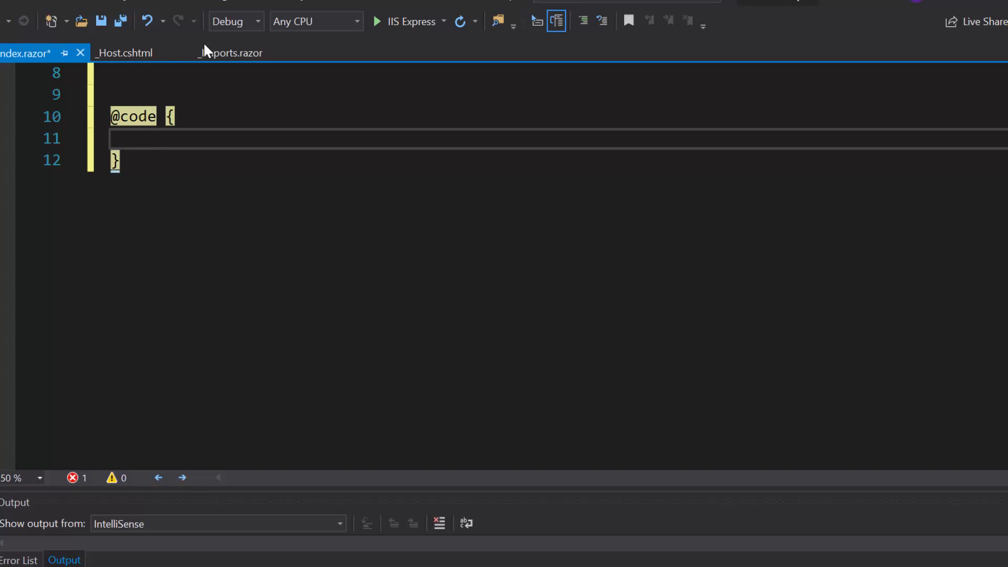
pyautogui.write('public class GamesData')
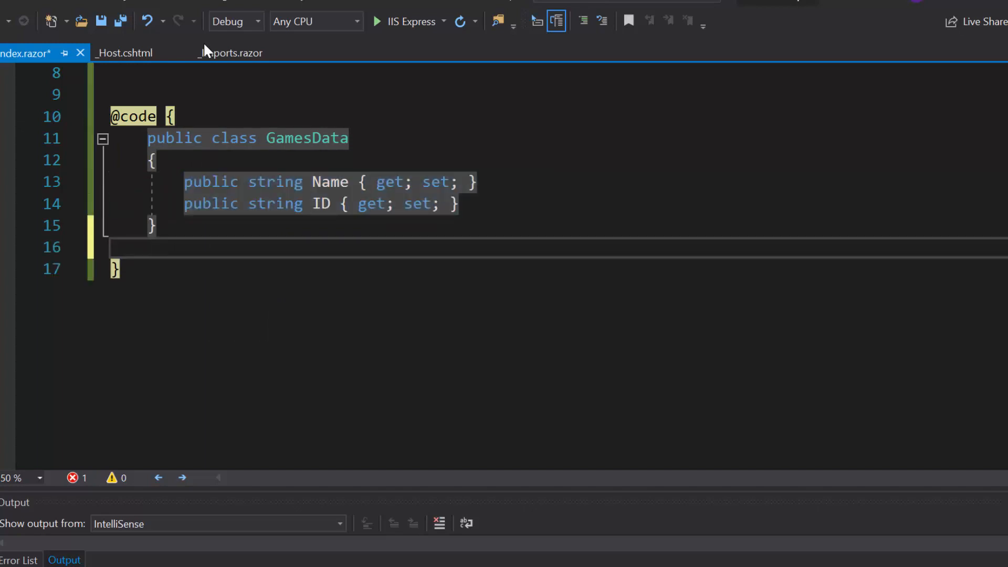
pyautogui.write('List<Games>')
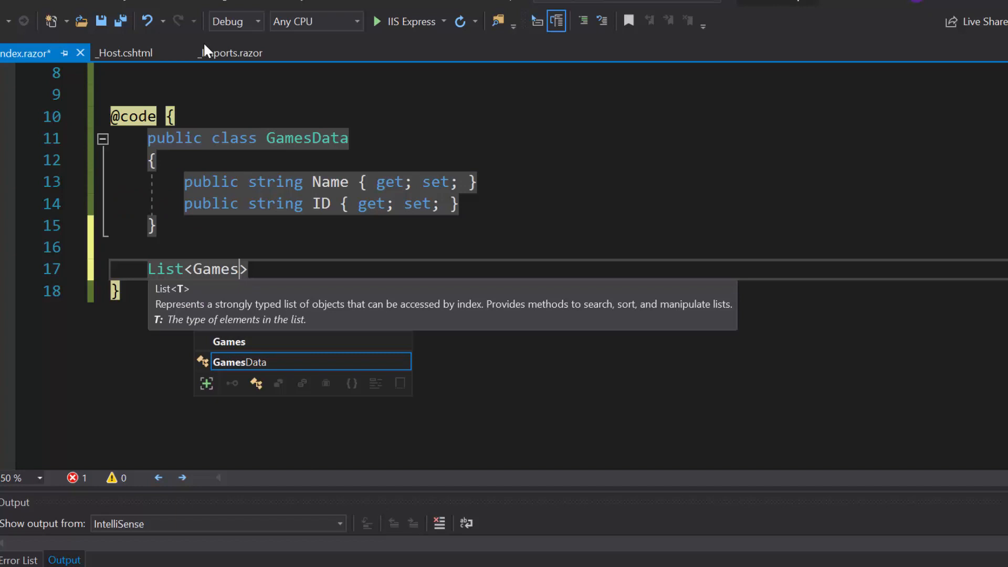
pyautogui.write('Data> Games = new List<GamesData>')
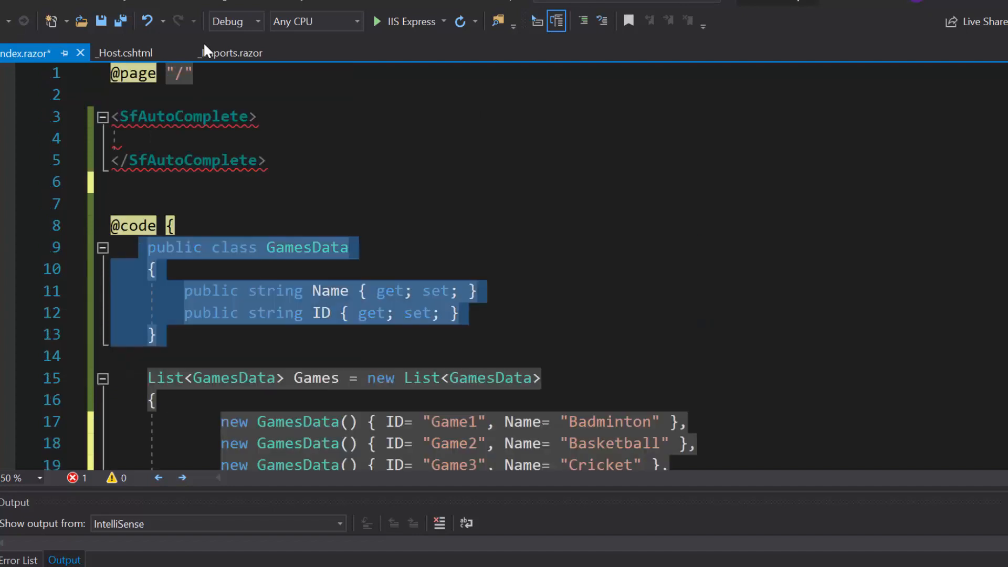
# Step: Give SfAutoComplete TItem="GamesData", TValue="string" and DataSource="Games"
pyautogui.write('TItem="Games')
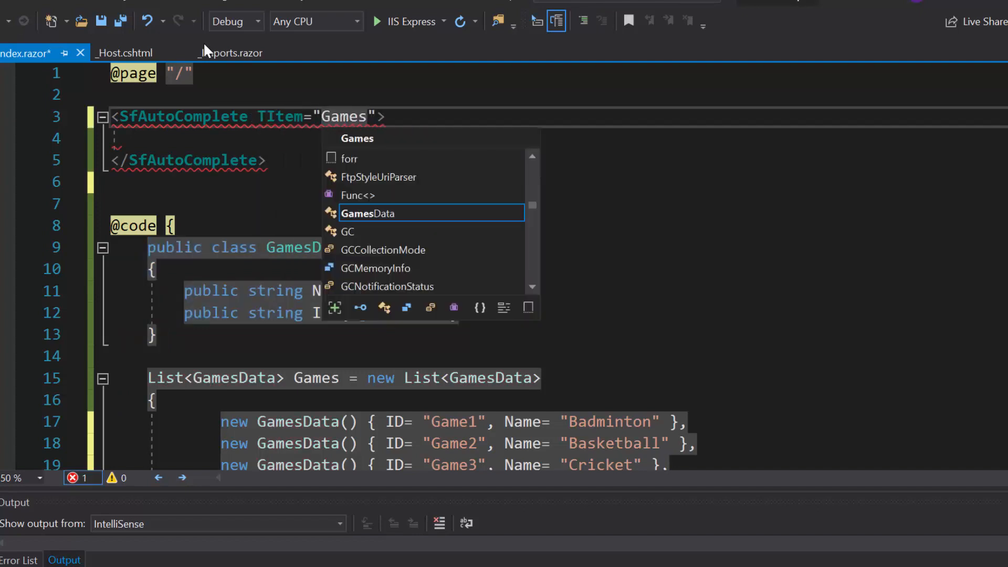
pyautogui.press('Tab')
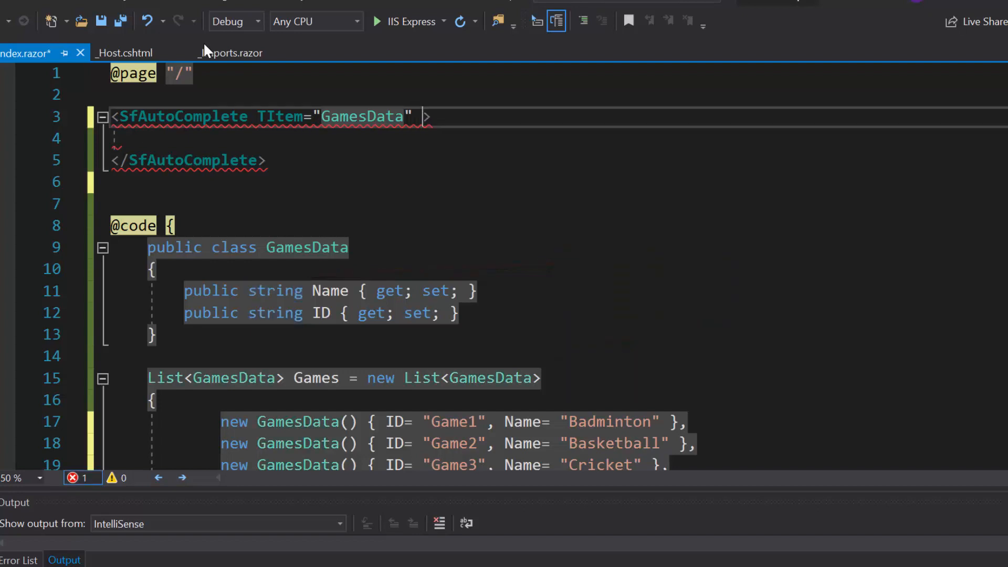
pyautogui.write('TValue="stri')
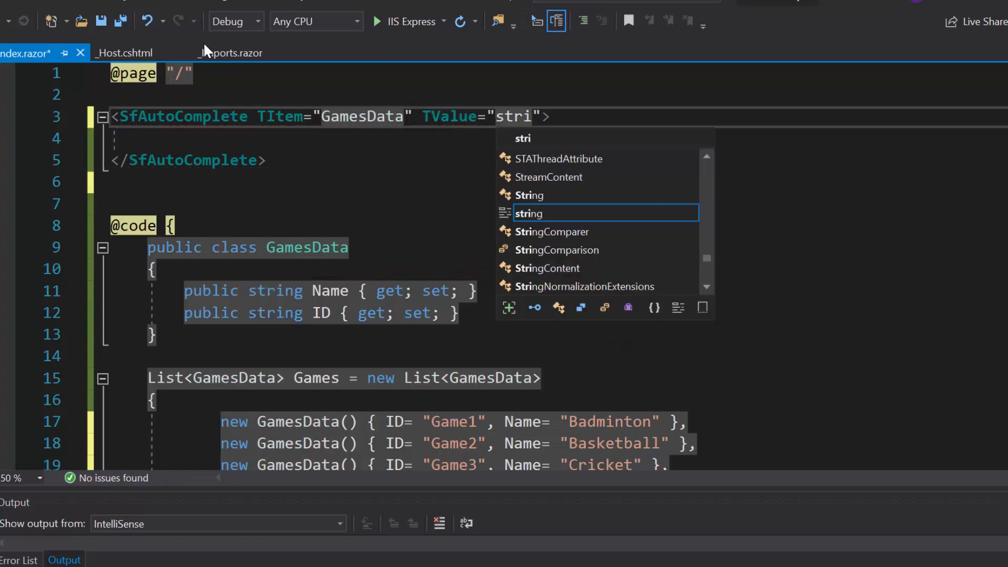
pyautogui.press('Tab')
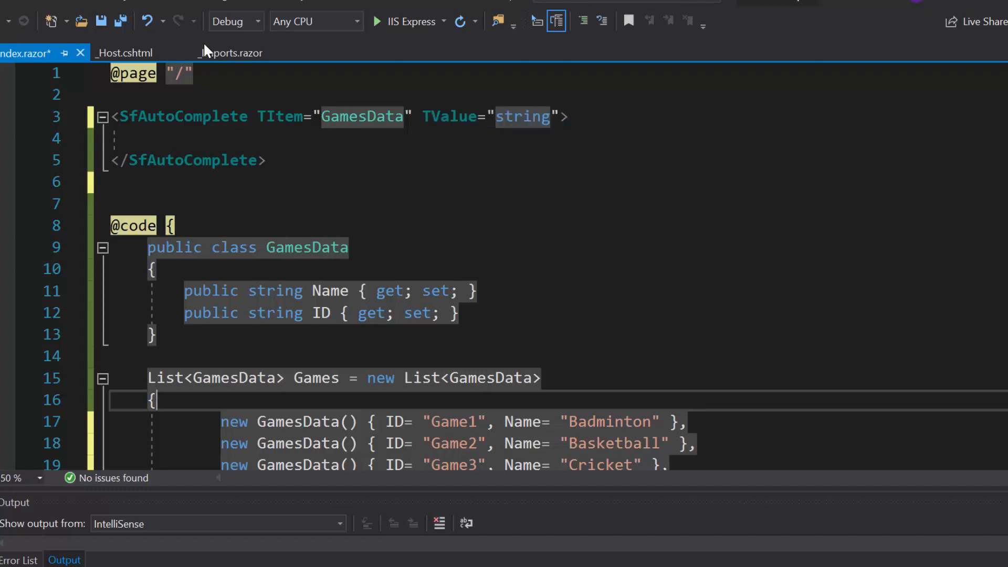
pyautogui.doubleClick(315, 378)
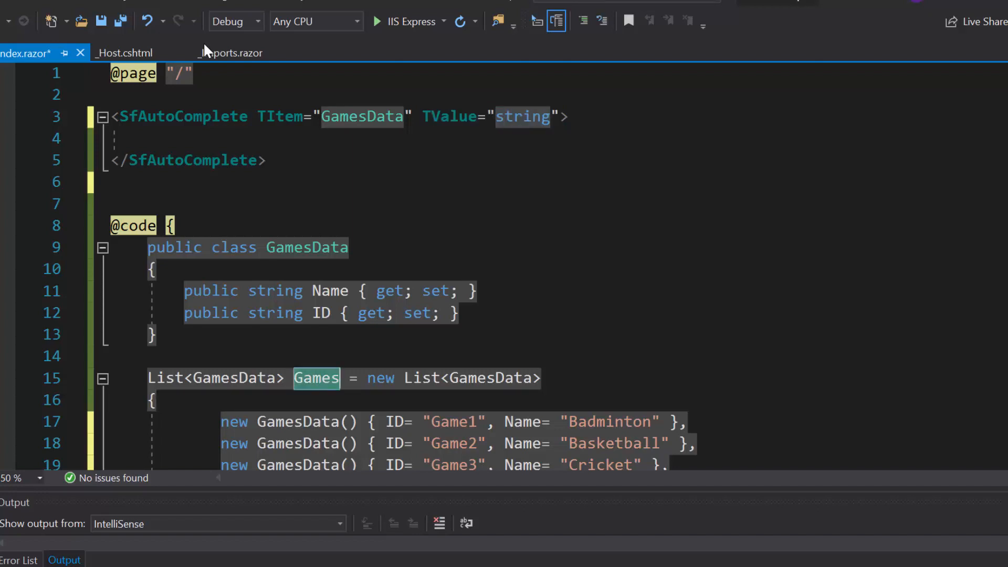
pyautogui.write('DataSource="Games"')
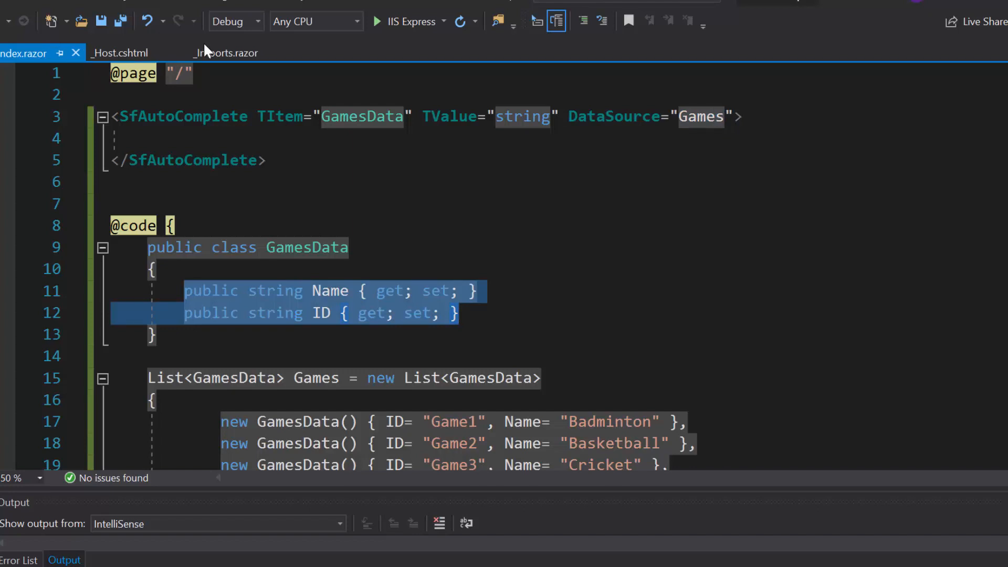
# Step: Nest AutoCompleteFieldSettings with Value="Name" and begin a Placeholder attribute
pyautogui.write('<AutoCompleteFieldSettings>')
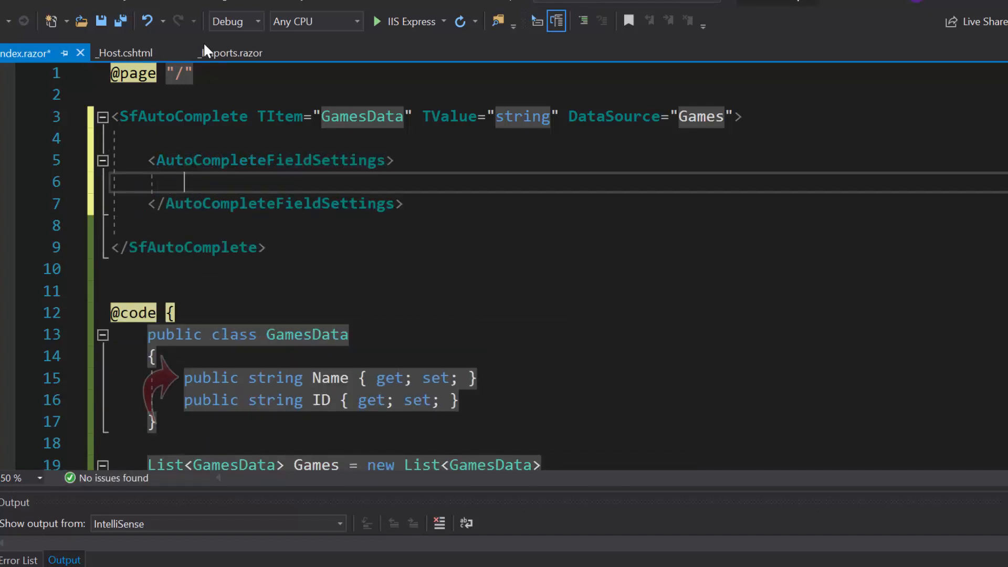
pyautogui.write('Value="N"')
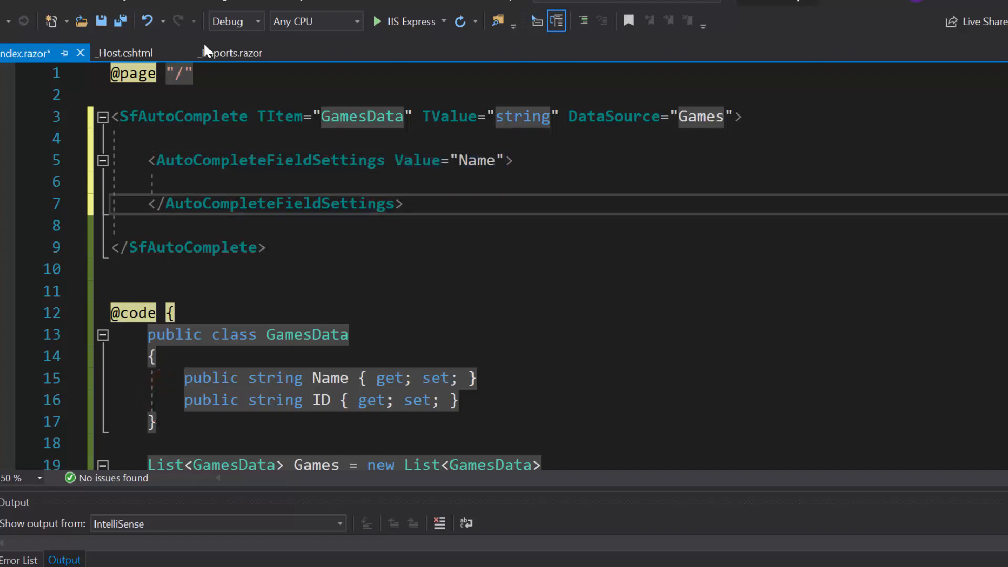
pyautogui.click(740, 116)
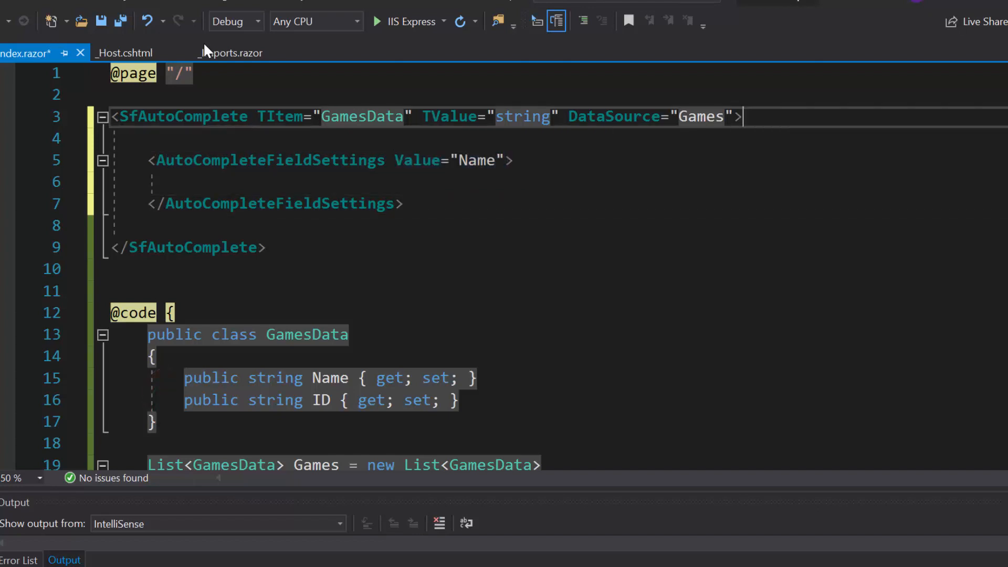
pyautogui.press('enter')
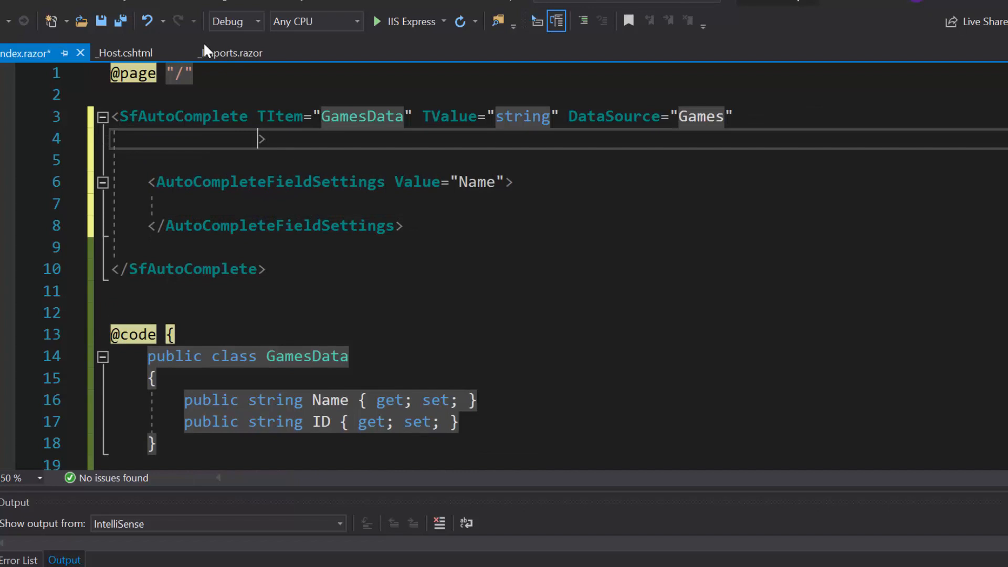
pyautogui.write('Pla')
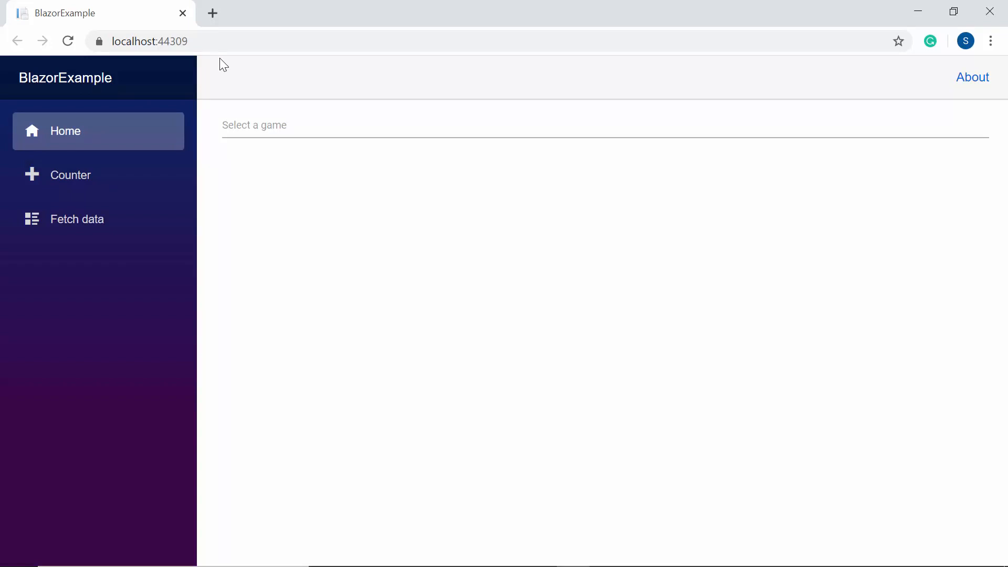
# Step: Type B and 'Basket' into the game box, getting Badminton, Basketball and Football suggestions
pyautogui.write('B')
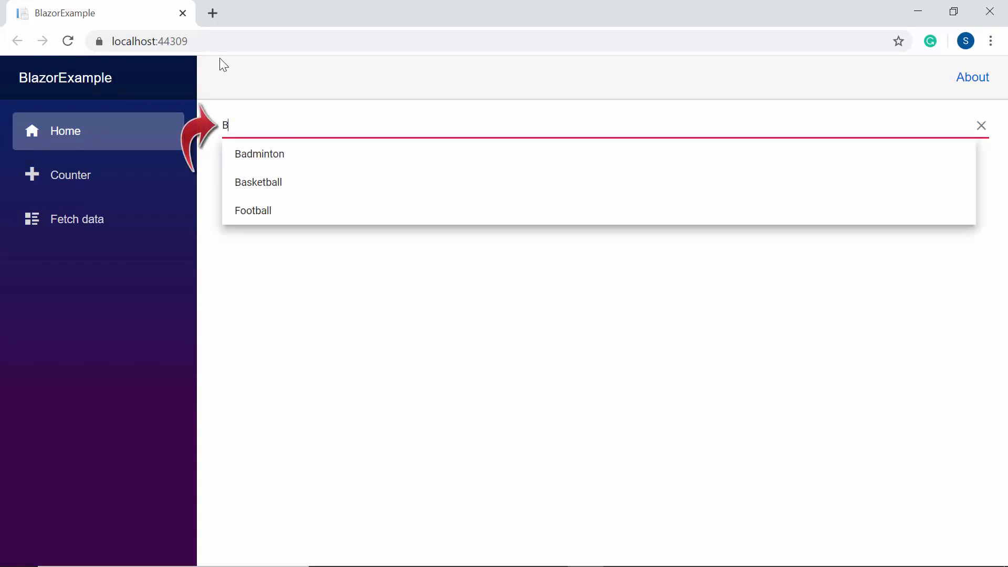
pyautogui.write('asket')
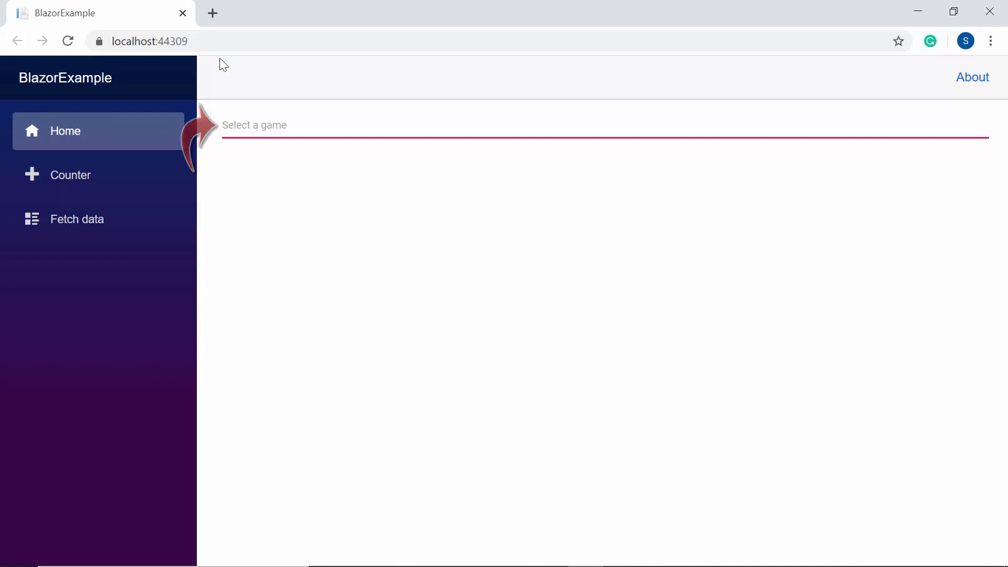
pyautogui.write('Blazor.DropDowns')
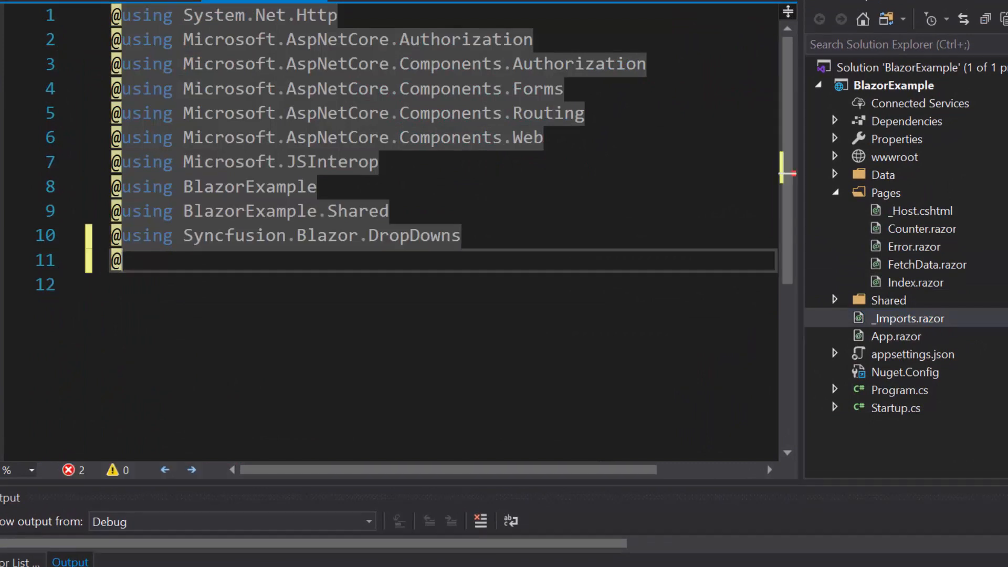
# Step: Add a Syncfusion.Blazor using and an SfDataManager tag with Url, Adaptor and CrossDomain attributes
pyautogui.write('using Syncfusion.B')
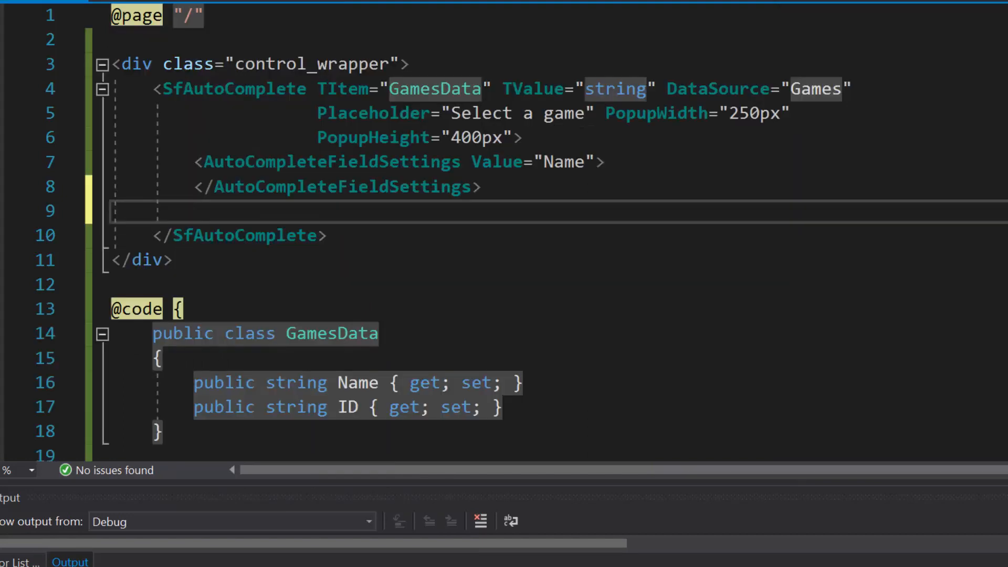
pyautogui.write('<SfDataManager')
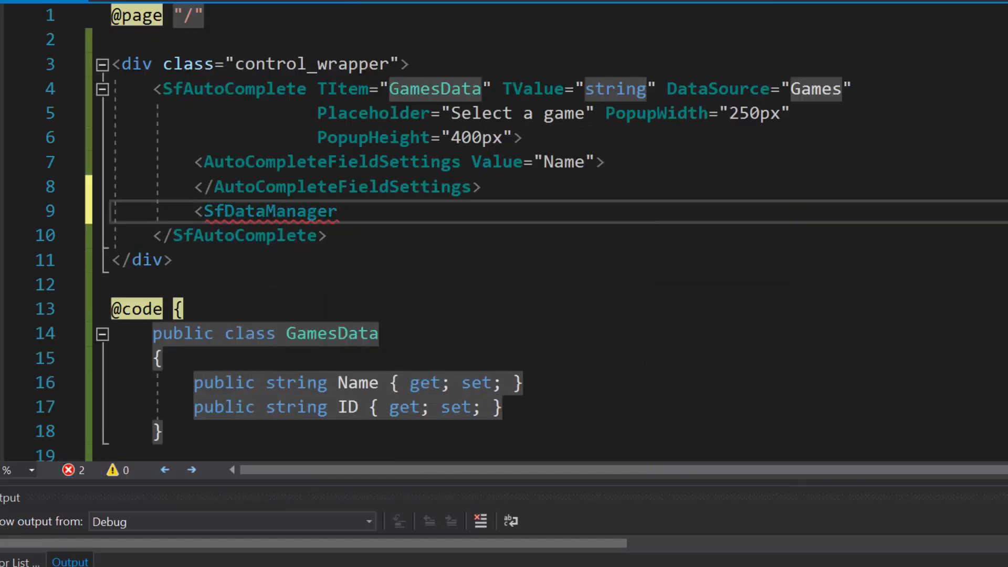
pyautogui.write('>')
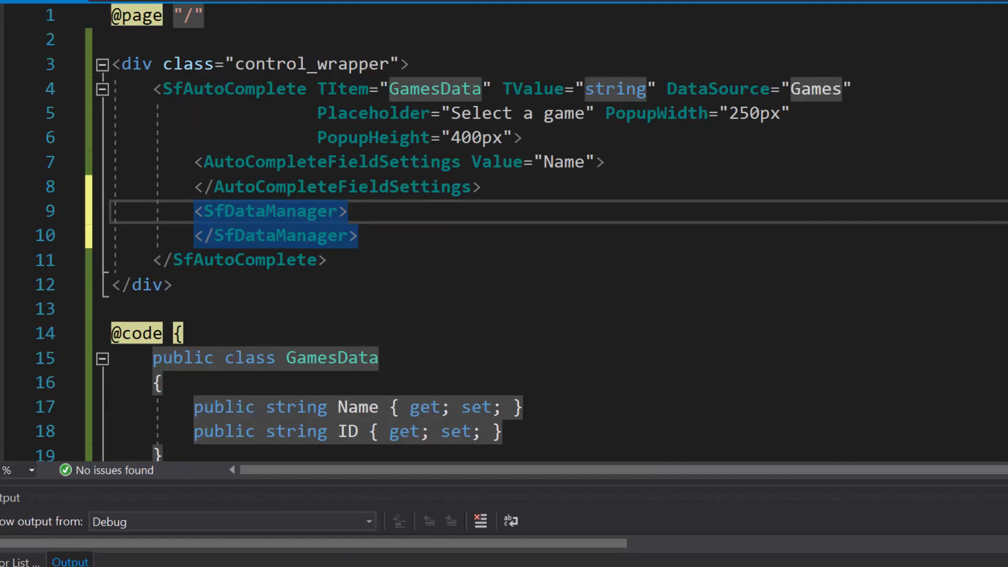
pyautogui.write('Url="" Adaptor=""')
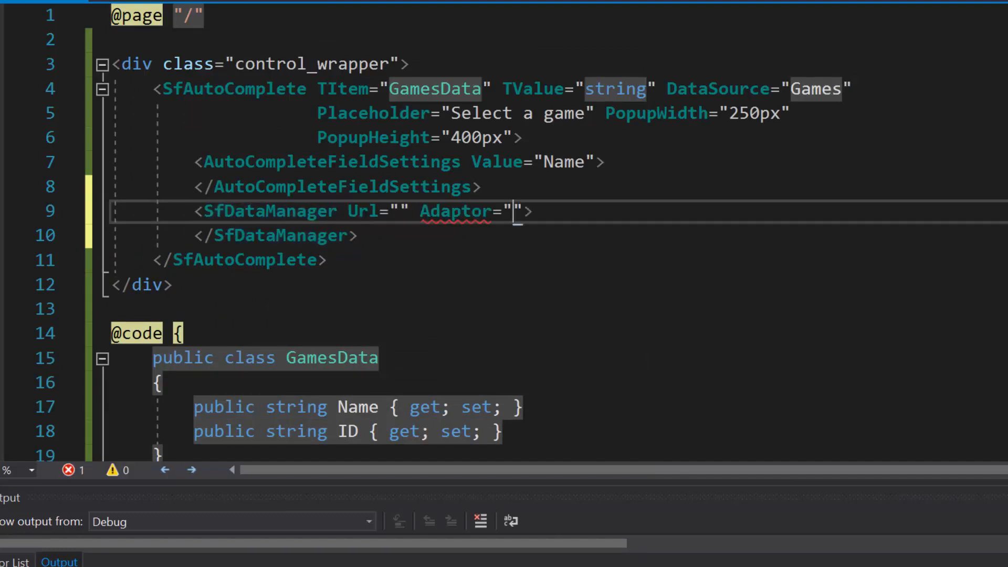
pyautogui.write('CrossDomain=>')
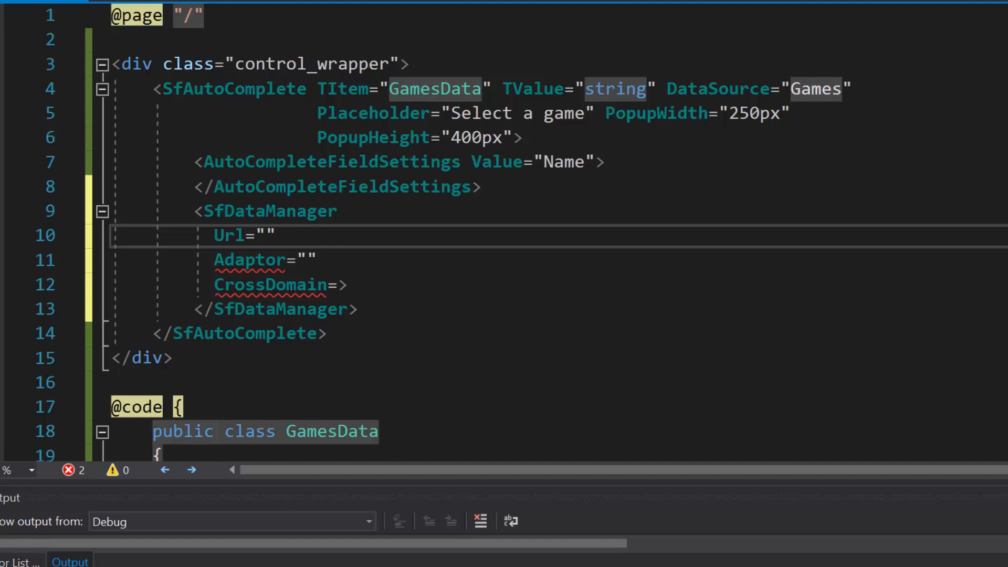
# Step: Set the Orders API URL, WebApiAdaptor and CrossDomain true, then remove DataSource="Games"
pyautogui.write('https://ej2services.syncfusion.com/production/web-services/api/Orders')
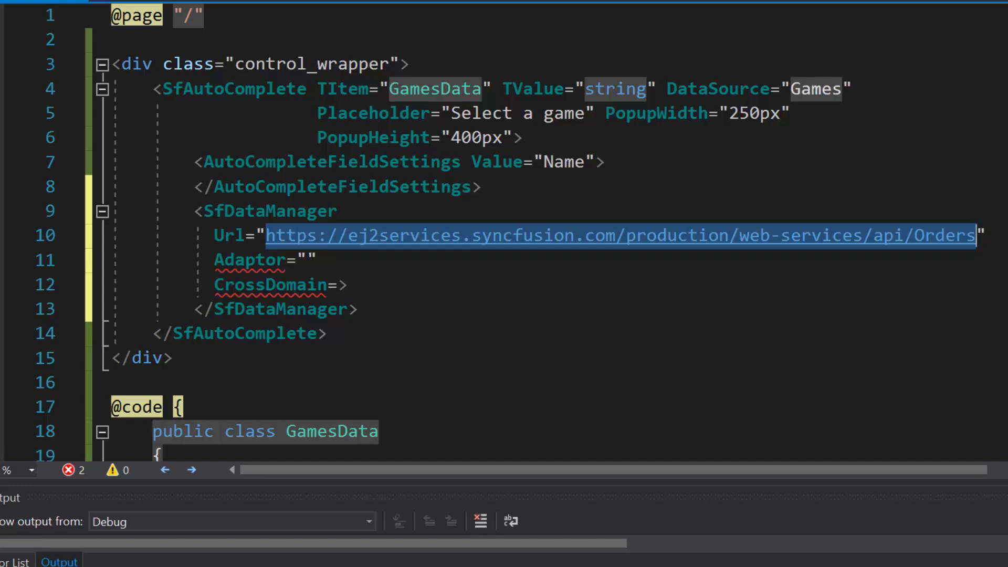
pyautogui.write('Syncfusion.Blazor.Adaptors.WebApiAdaptor')
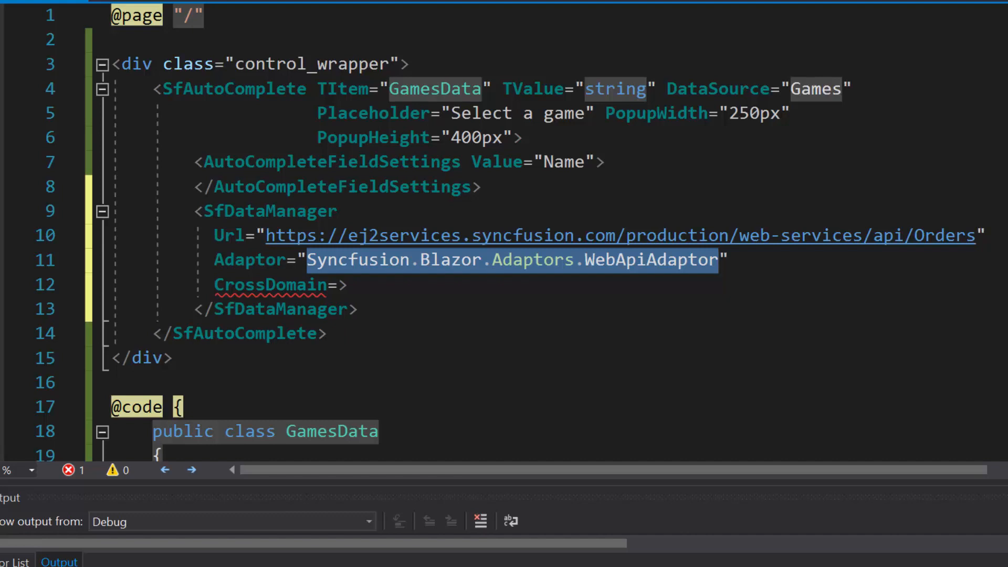
pyautogui.write('true')
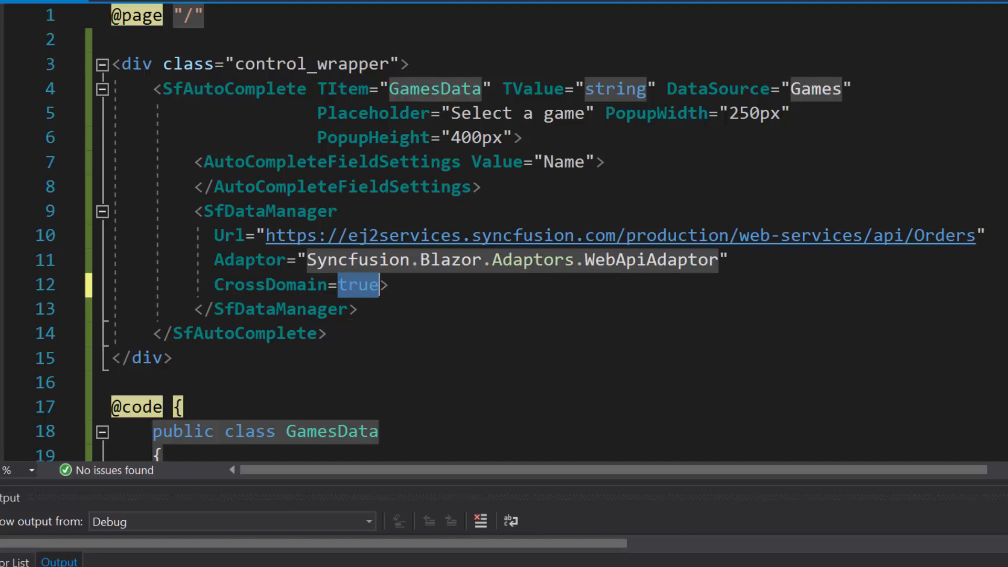
pyautogui.moveTo(192, 211); pyautogui.dragTo(358, 309)
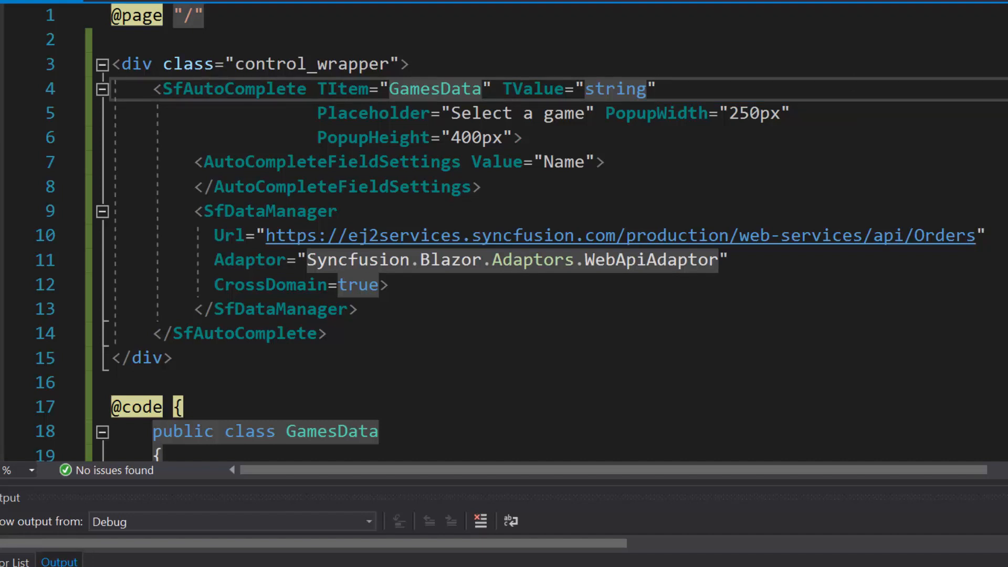
pyautogui.scroll(-3)
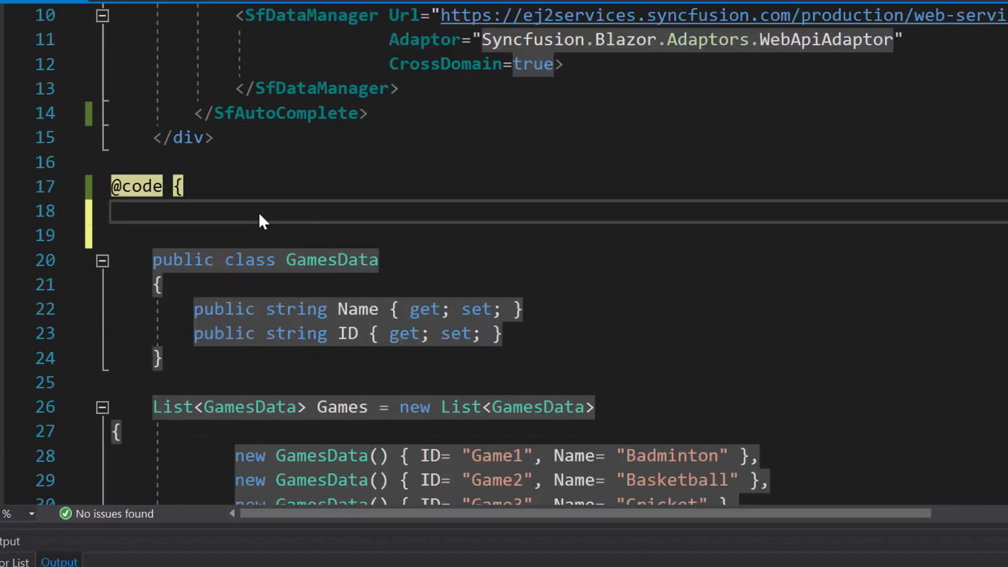
pyautogui.write('public class OrdersData')
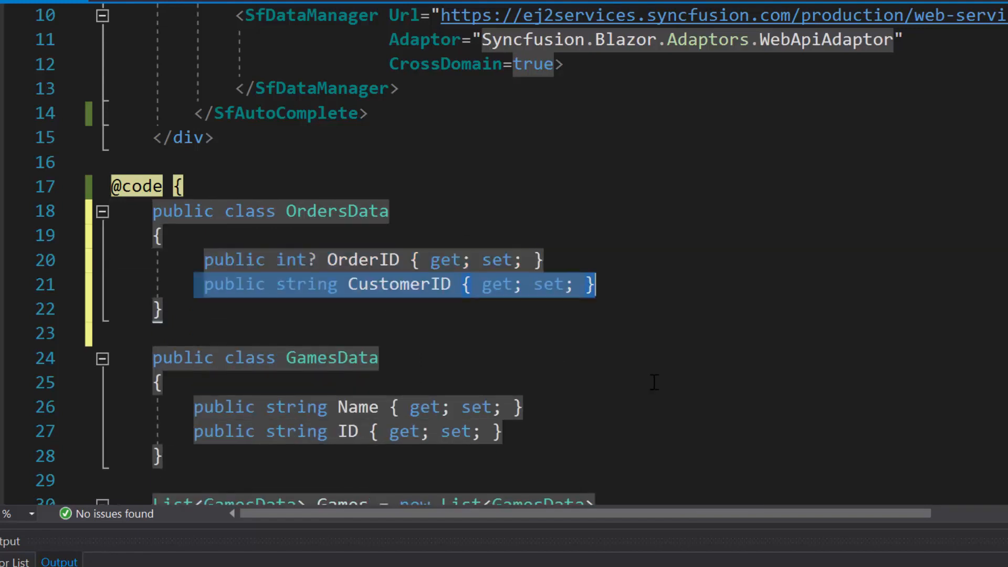
pyautogui.write('public int? EmployeeID { get; set; }')
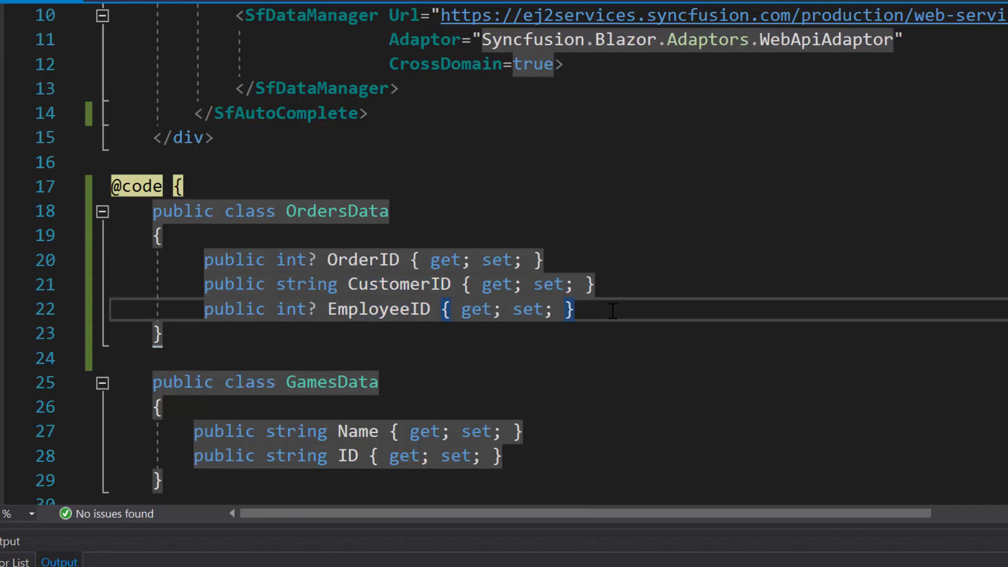
# Step: Set the AutoComplete field Value to CustomerID and change TItem to OrdersData
pyautogui.scroll(3)
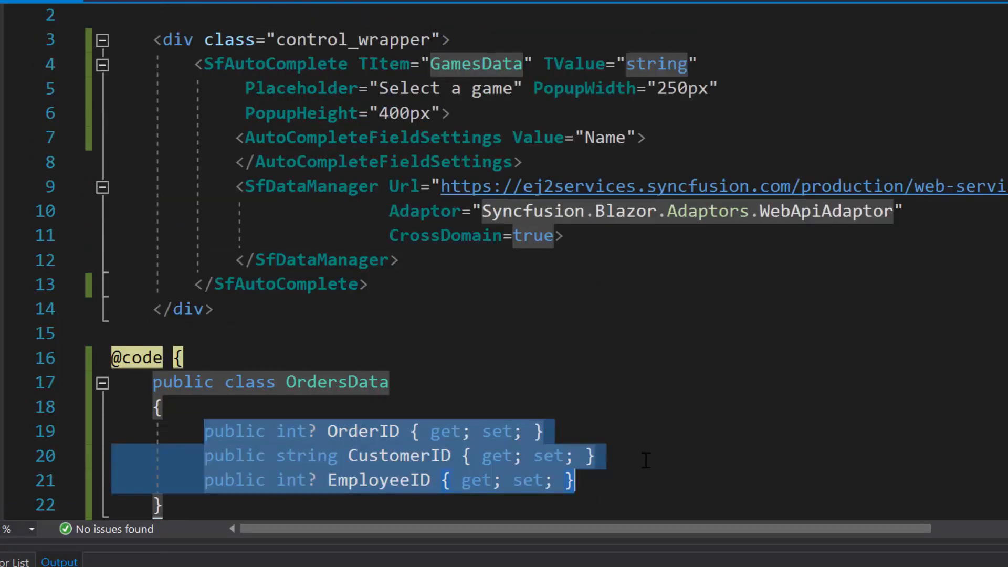
pyautogui.write('Cust')
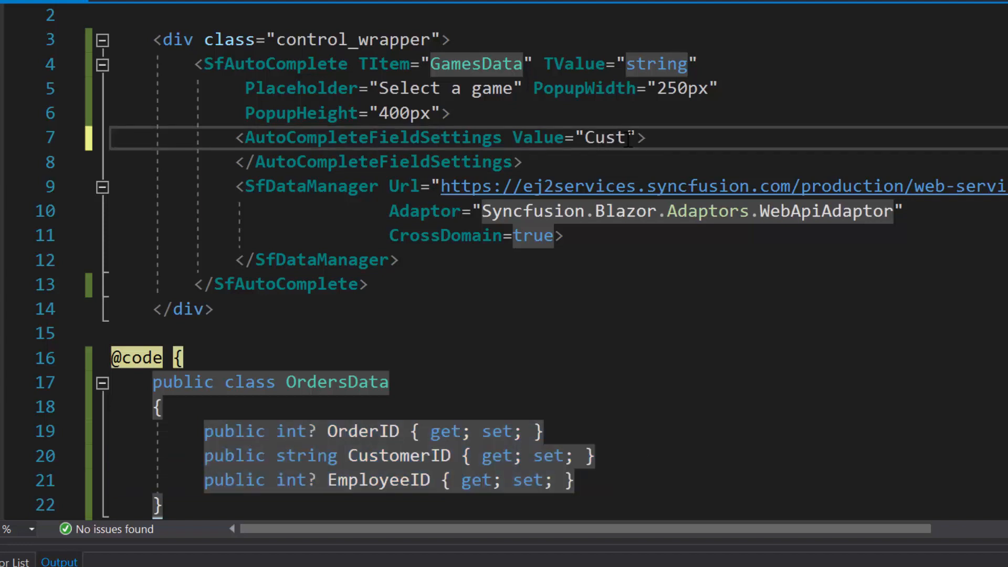
pyautogui.write('omerID')
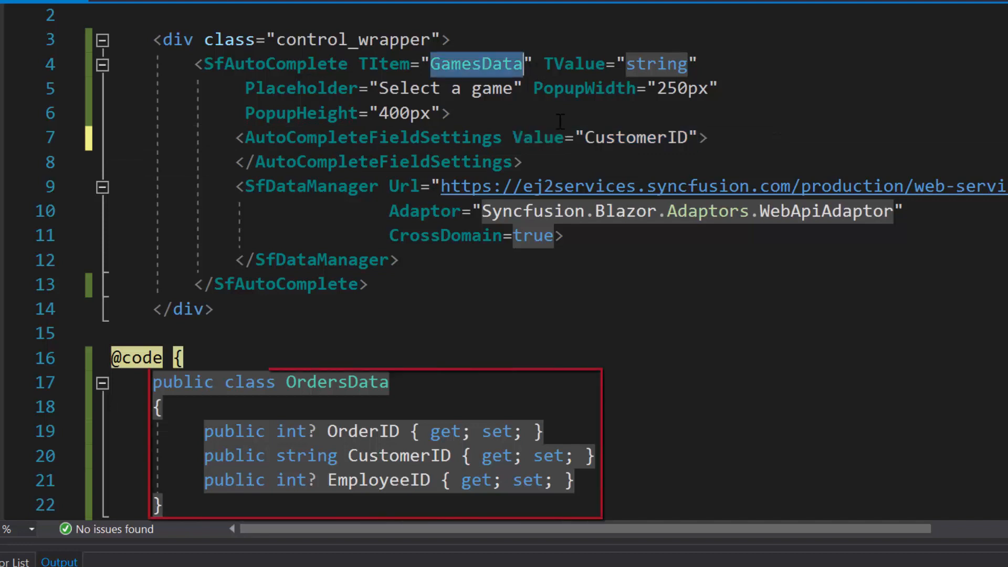
pyautogui.write('OrdersDa')
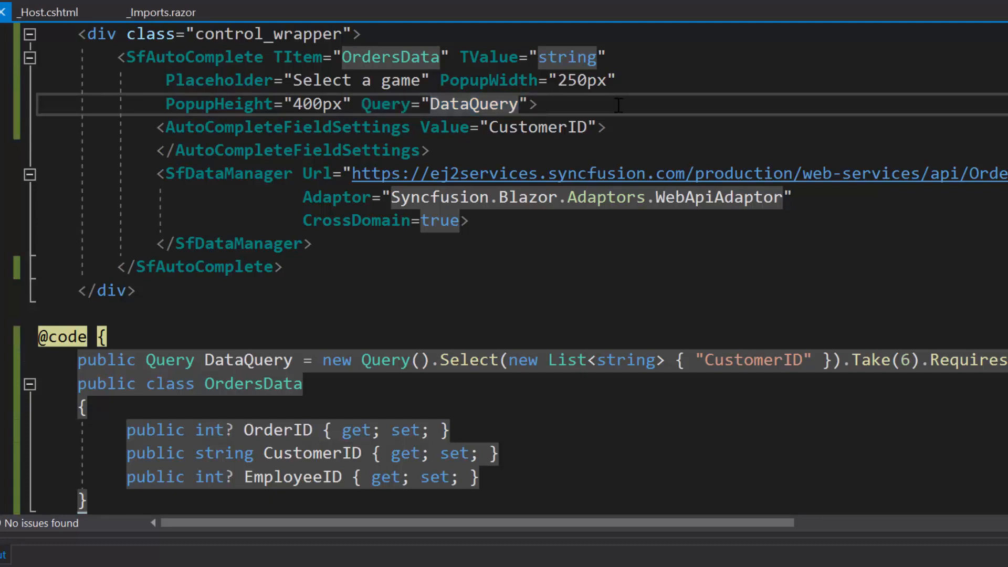
# Step: Replace the placeholder with 'Select a customer' and run the app with IIS Express
pyautogui.moveTo(164, 79); pyautogui.dragTo(429, 79)
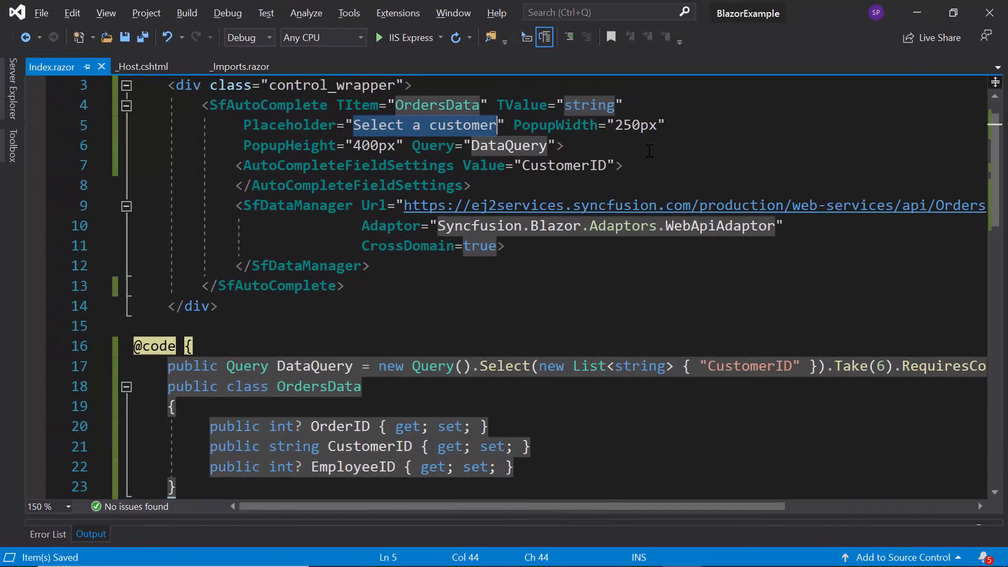
pyautogui.click(378, 37)
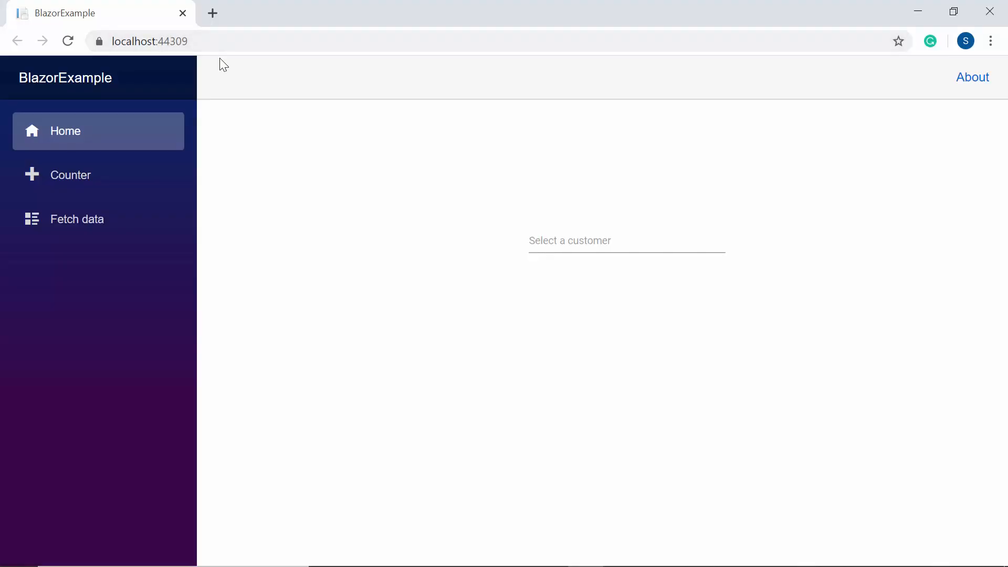
# Step: Type 'AN' into the customer AutoComplete to view suggested customer IDs
pyautogui.write('A')
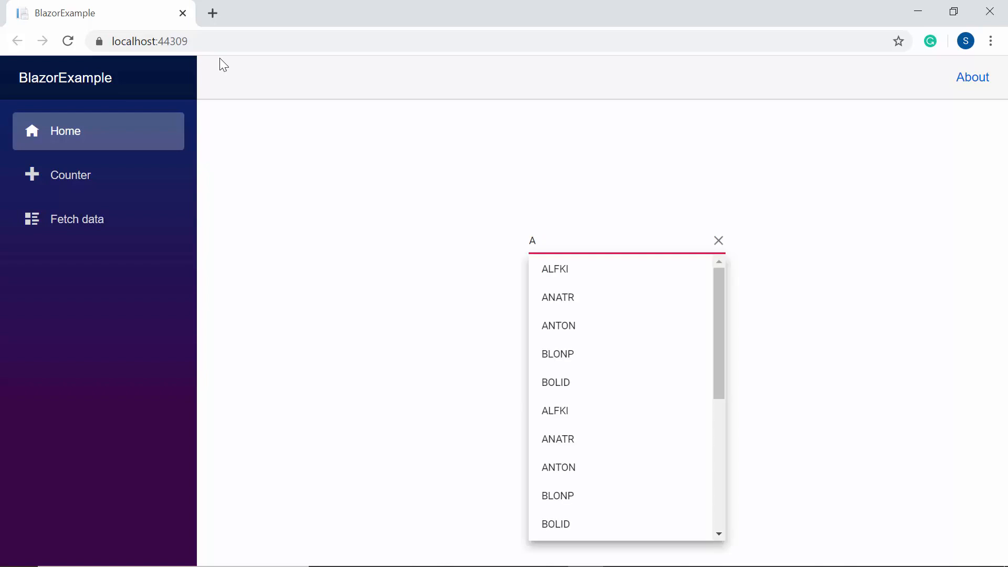
pyautogui.write('N')
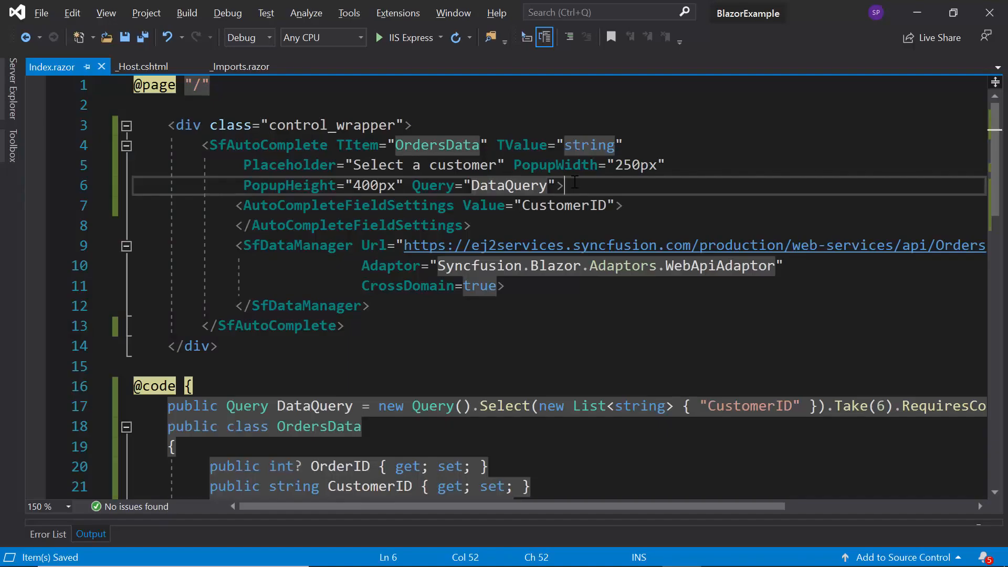
# Step: Add Highlight="true", relaunch the app, and type 'ALF' to see matches bolded
pyautogui.write('Highlight=""')
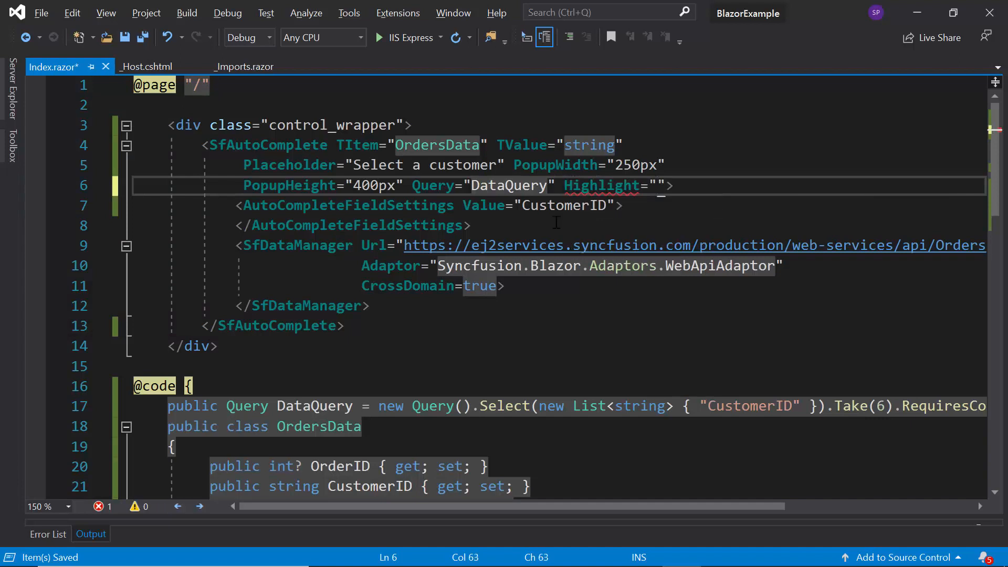
pyautogui.write('true')
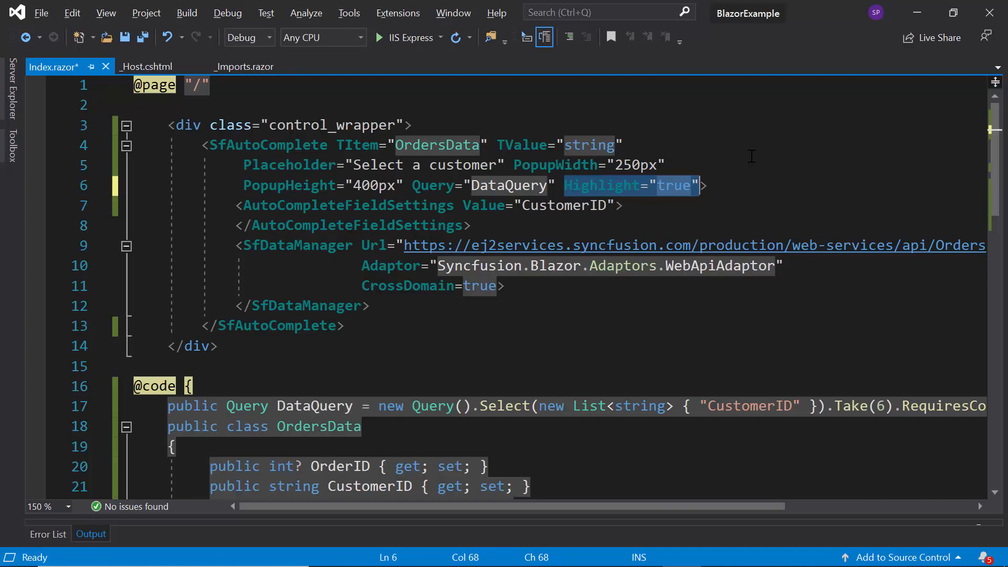
pyautogui.click(379, 38)
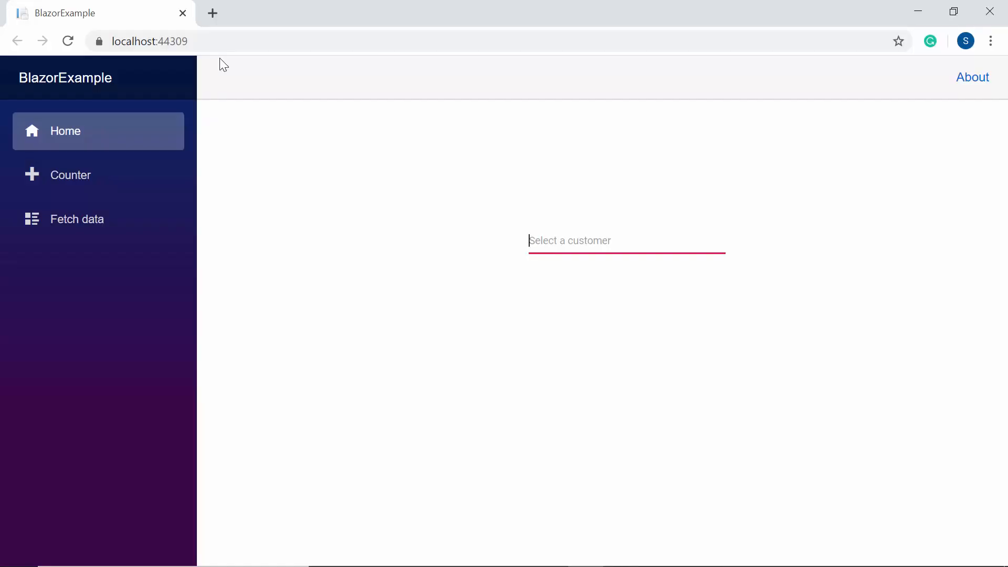
pyautogui.write('ALF')
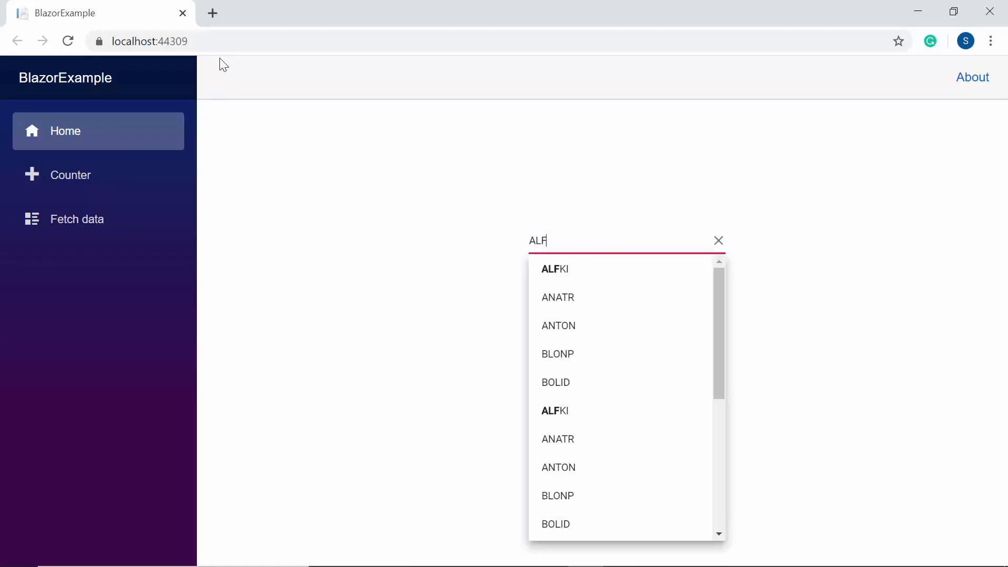